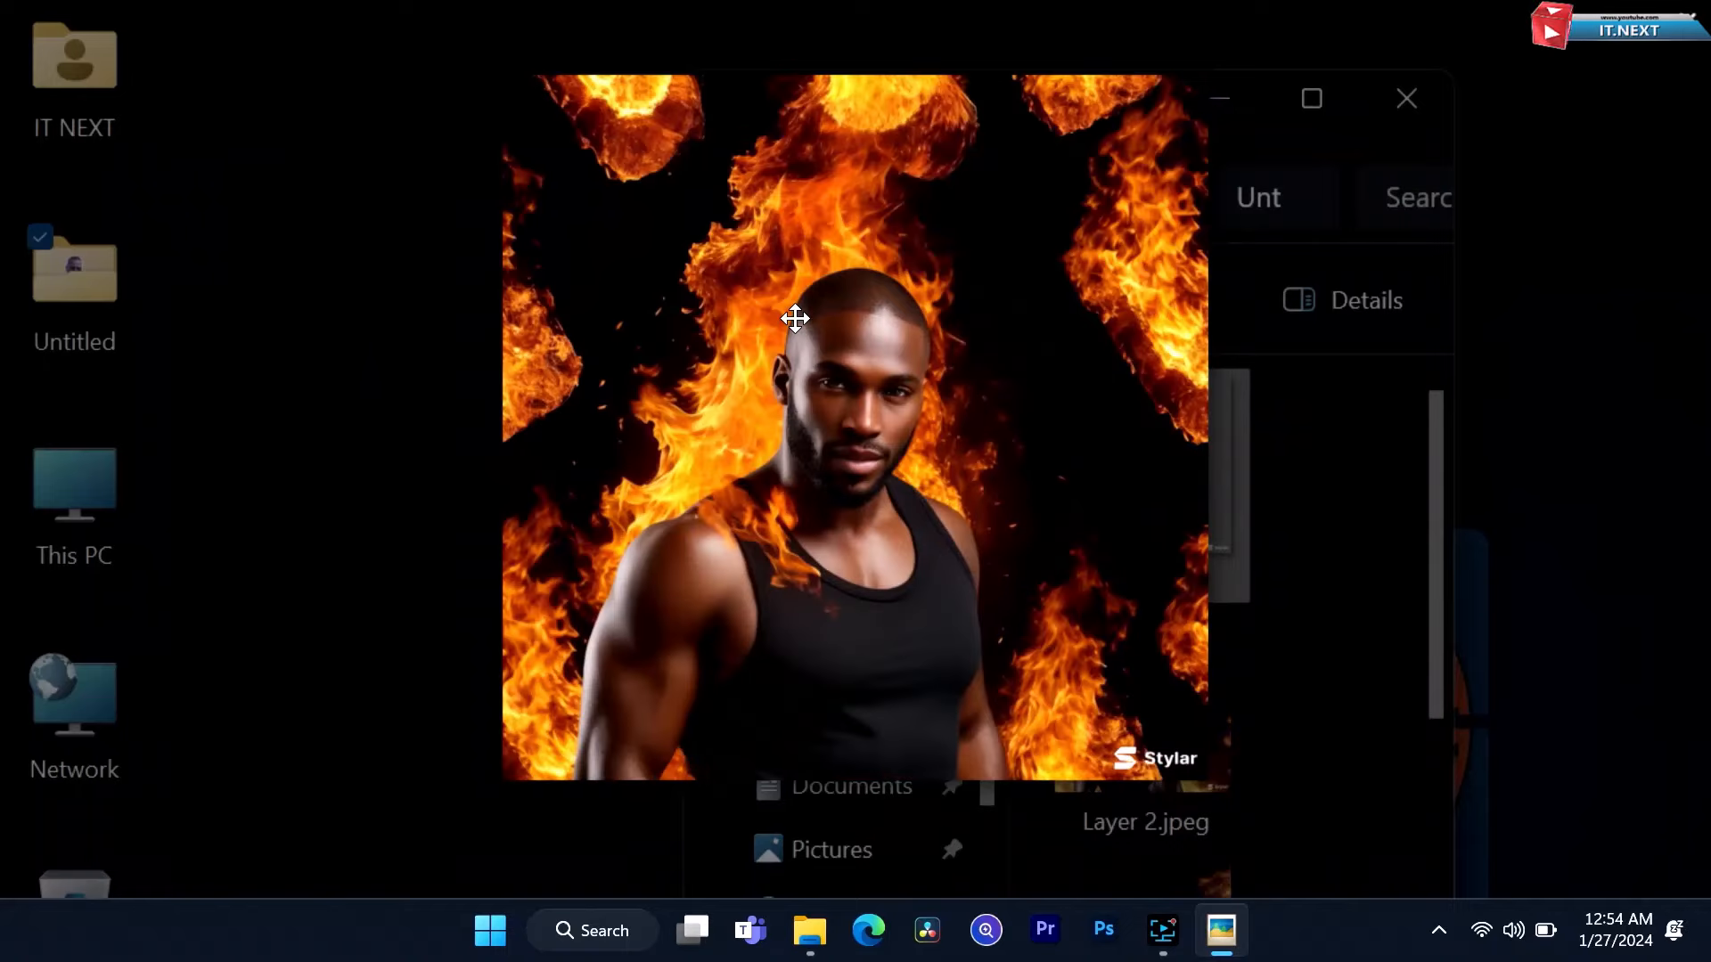
Close the Photos preview of the fire portrait so the desktop shows
{"action": "left_click", "coordinate": [1406, 98]}
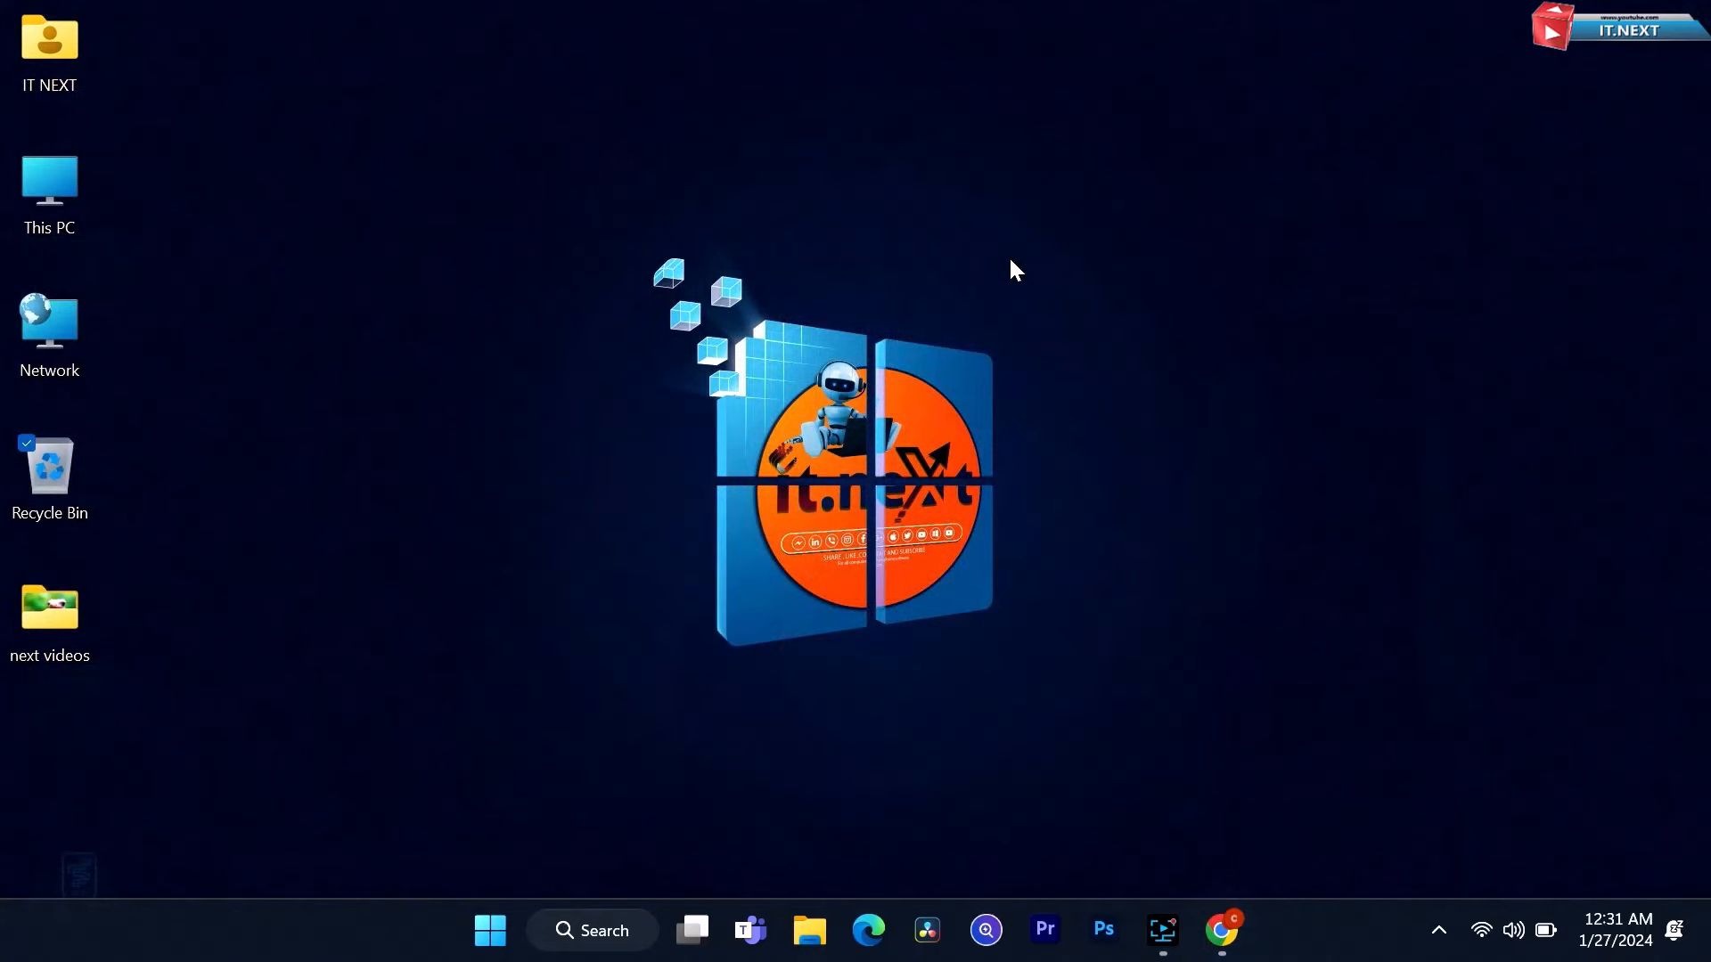
Search 'stylar ai' in Chrome and land on the Stylar AI homepage
{"action": "left_click", "coordinate": [1222, 931]}
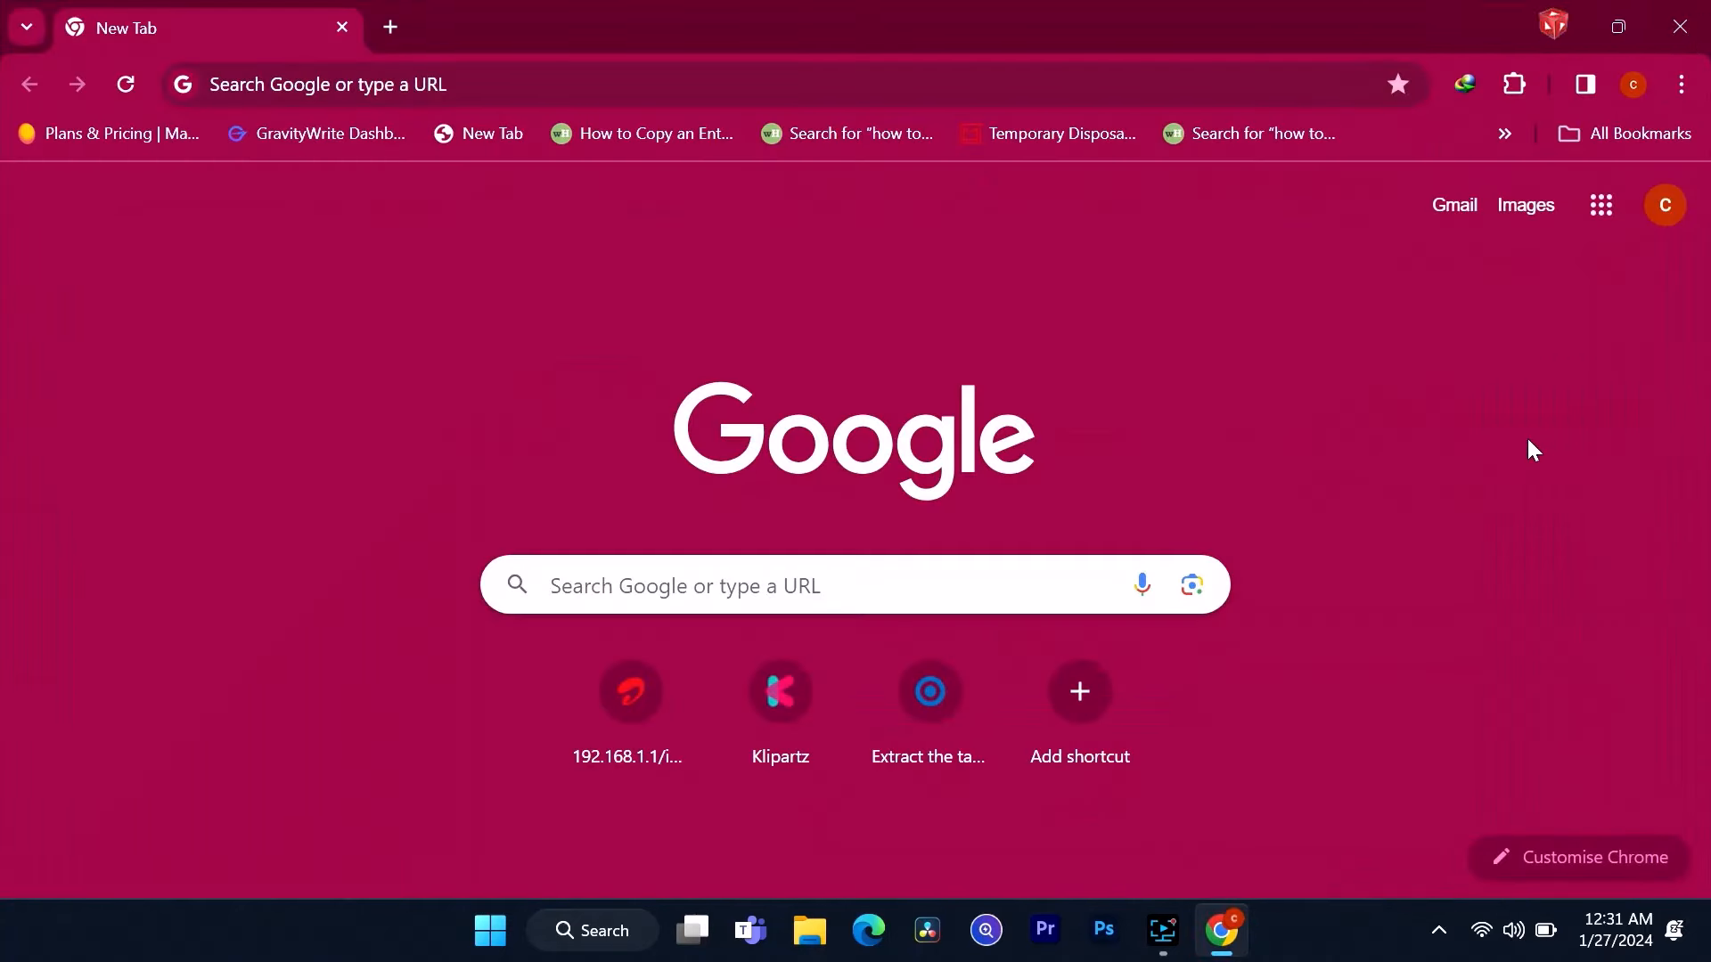
{"action": "type", "text": "s"}
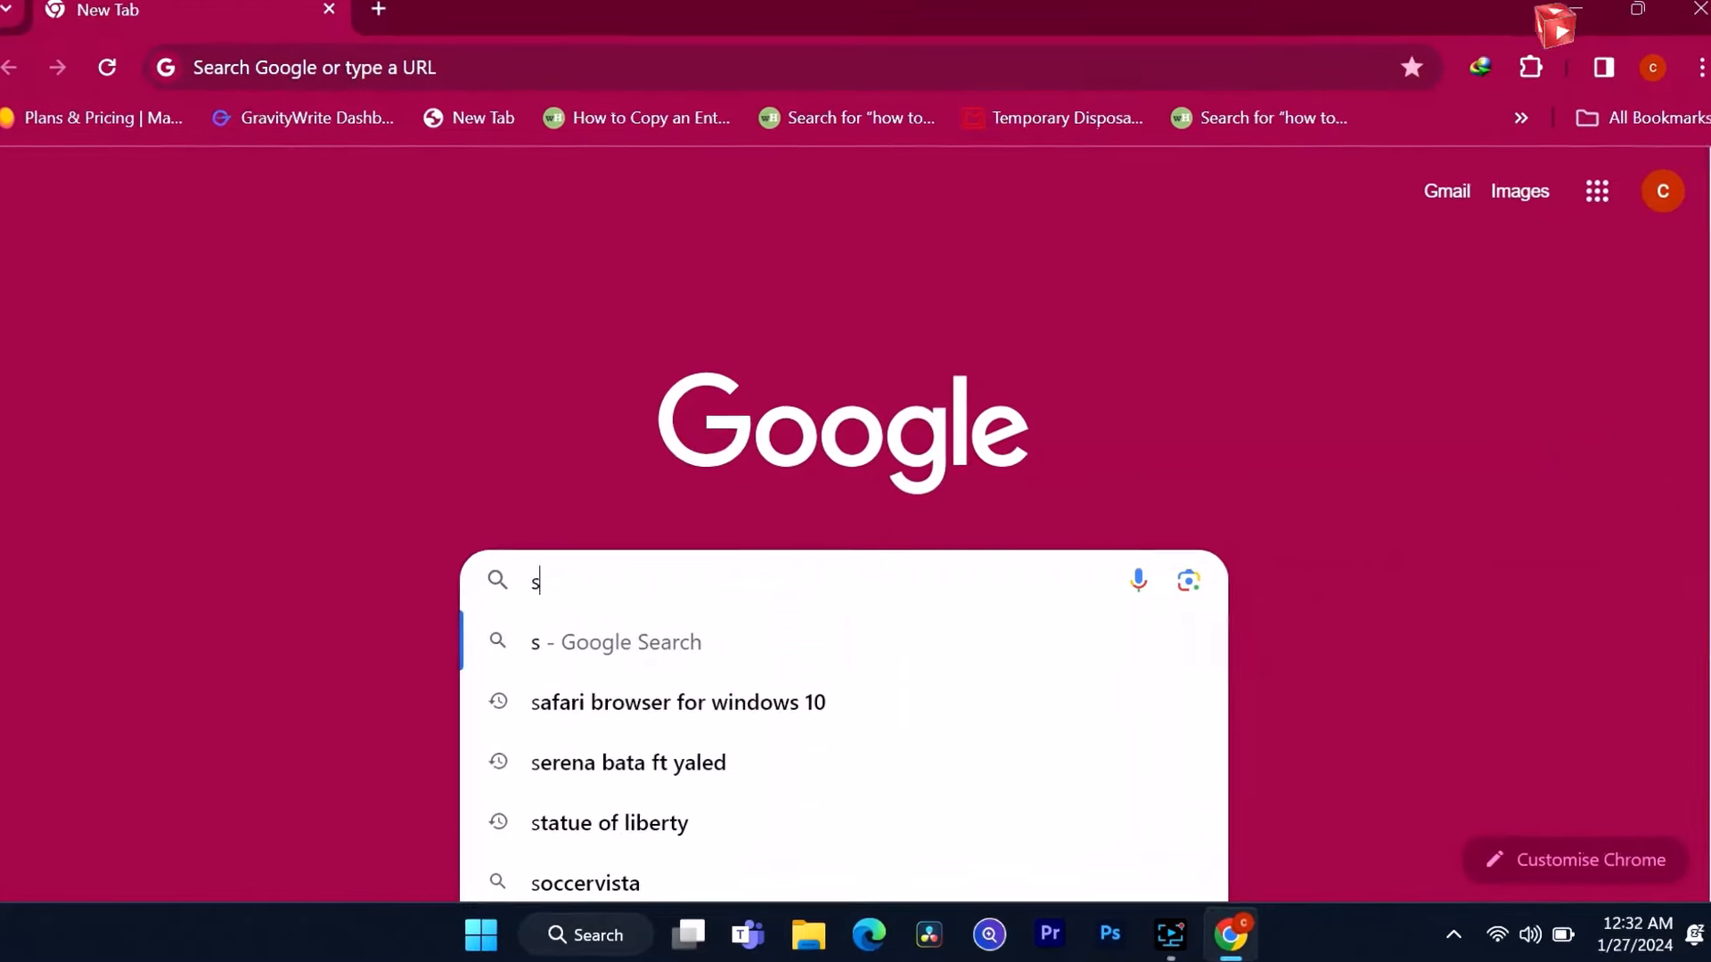
{"action": "type", "text": "tylar ai"}
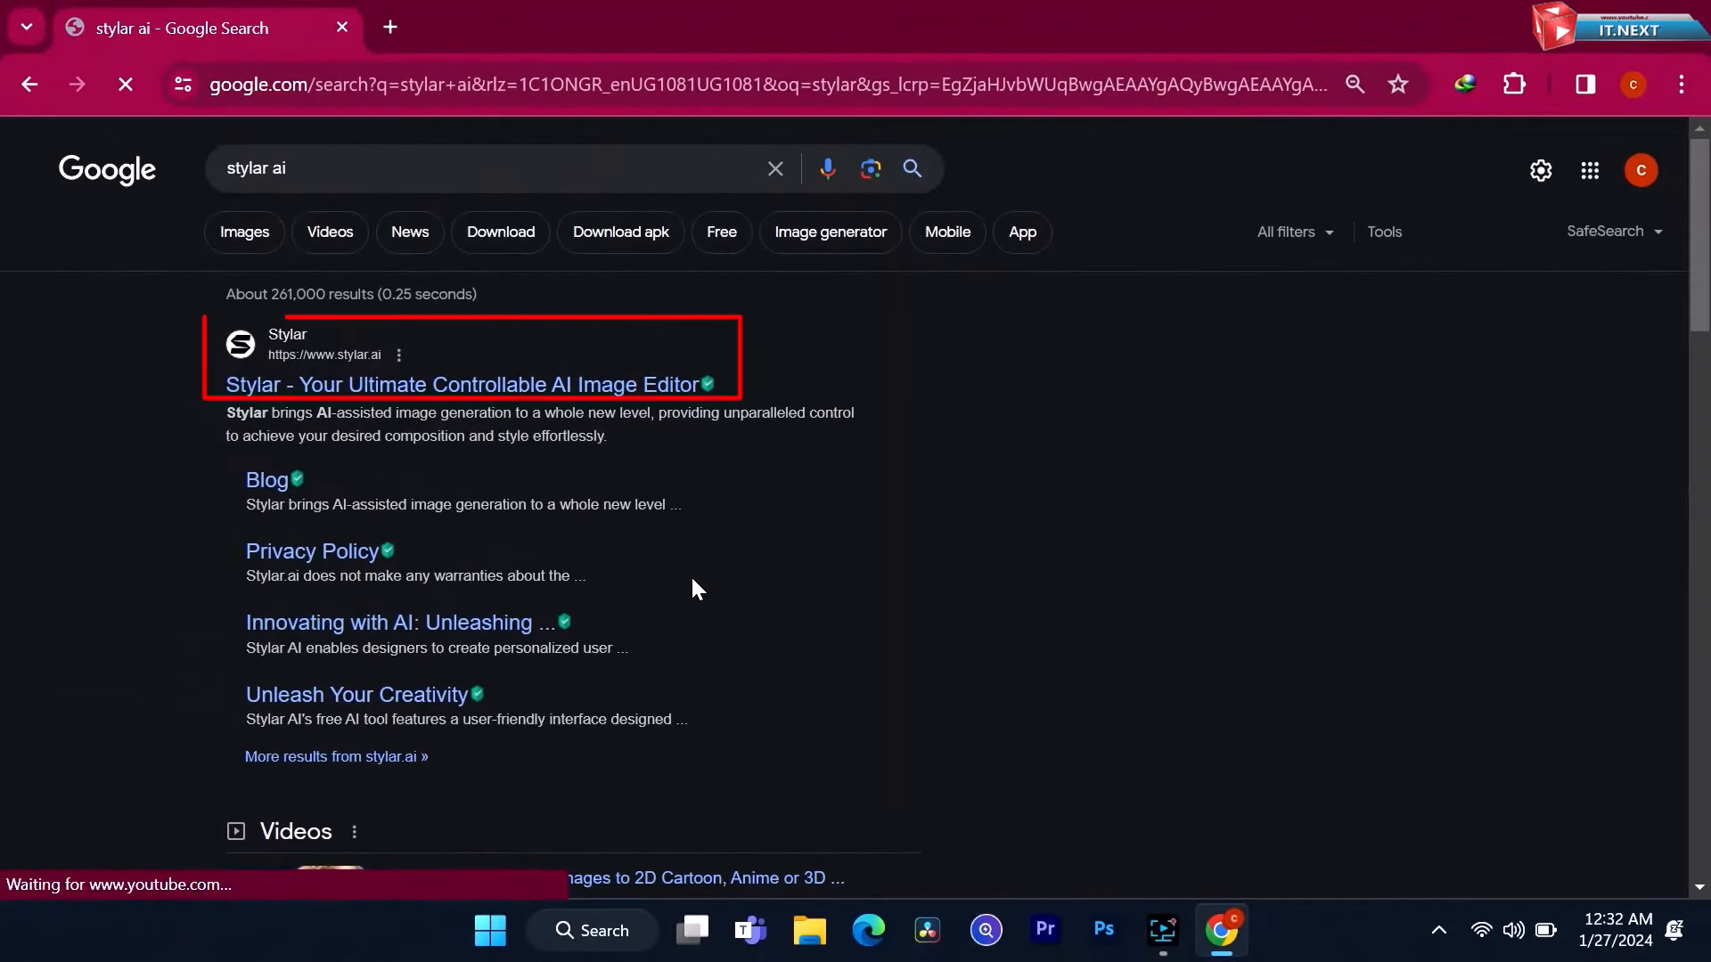
{"action": "left_click", "coordinate": [465, 385]}
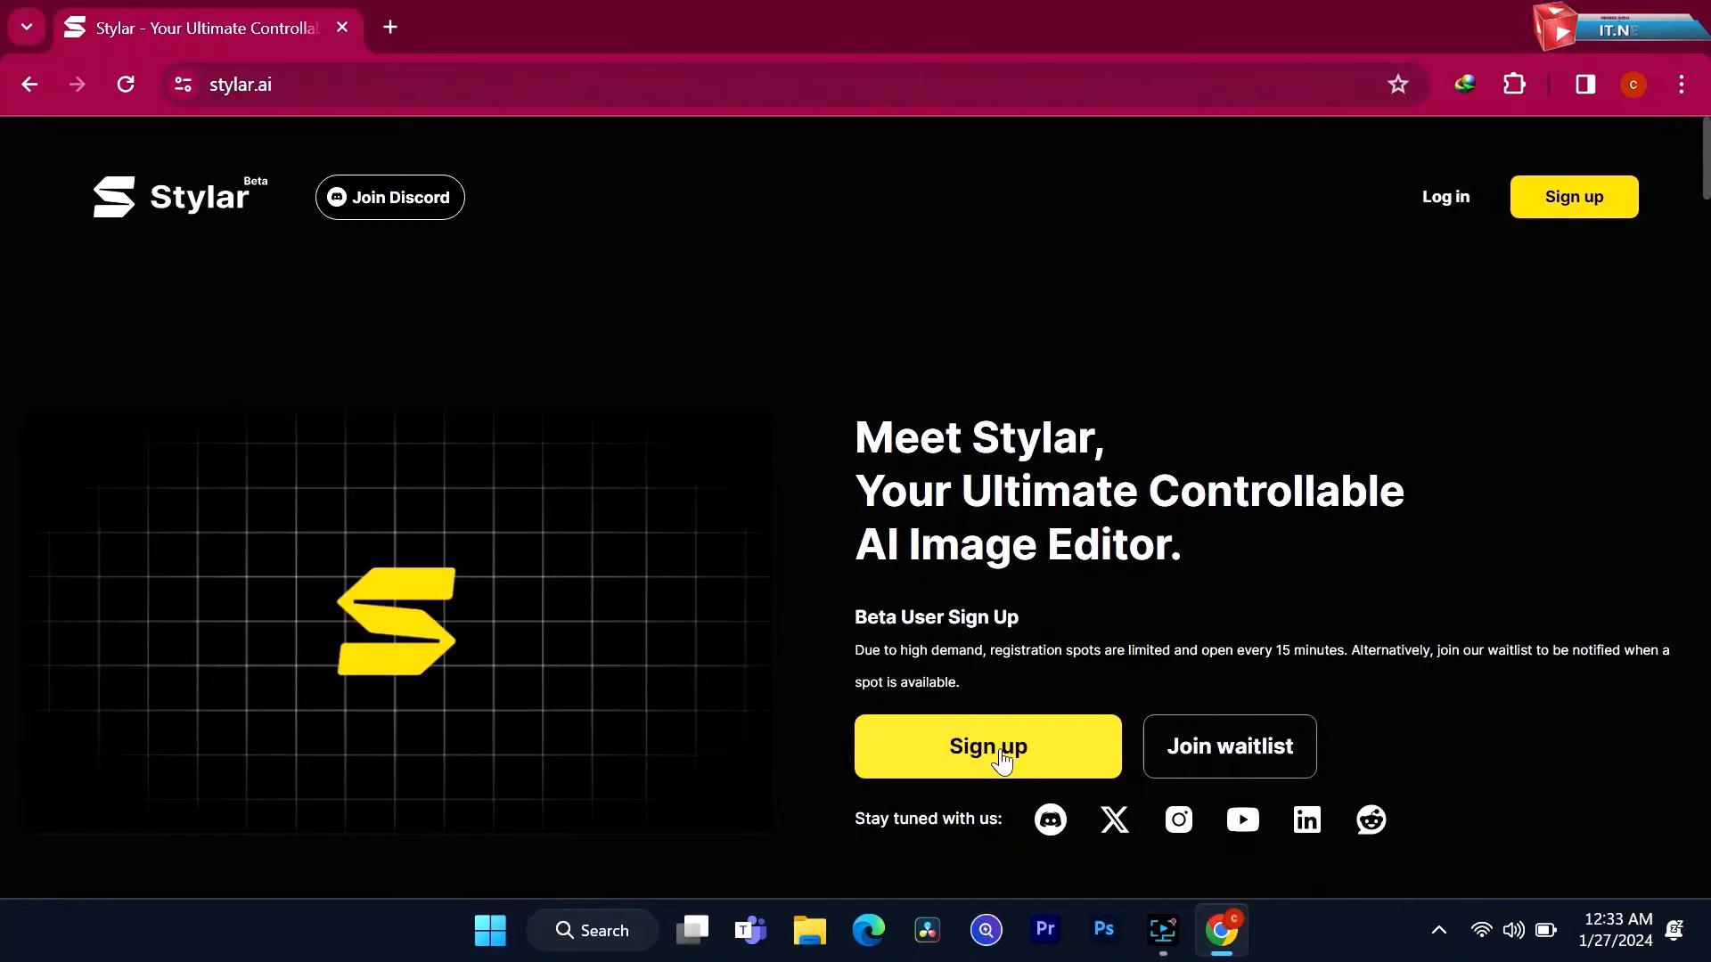
Sign up to Stylar AI via Continue with Google, choosing the account and confirming sign-in
{"action": "left_click", "coordinate": [986, 747]}
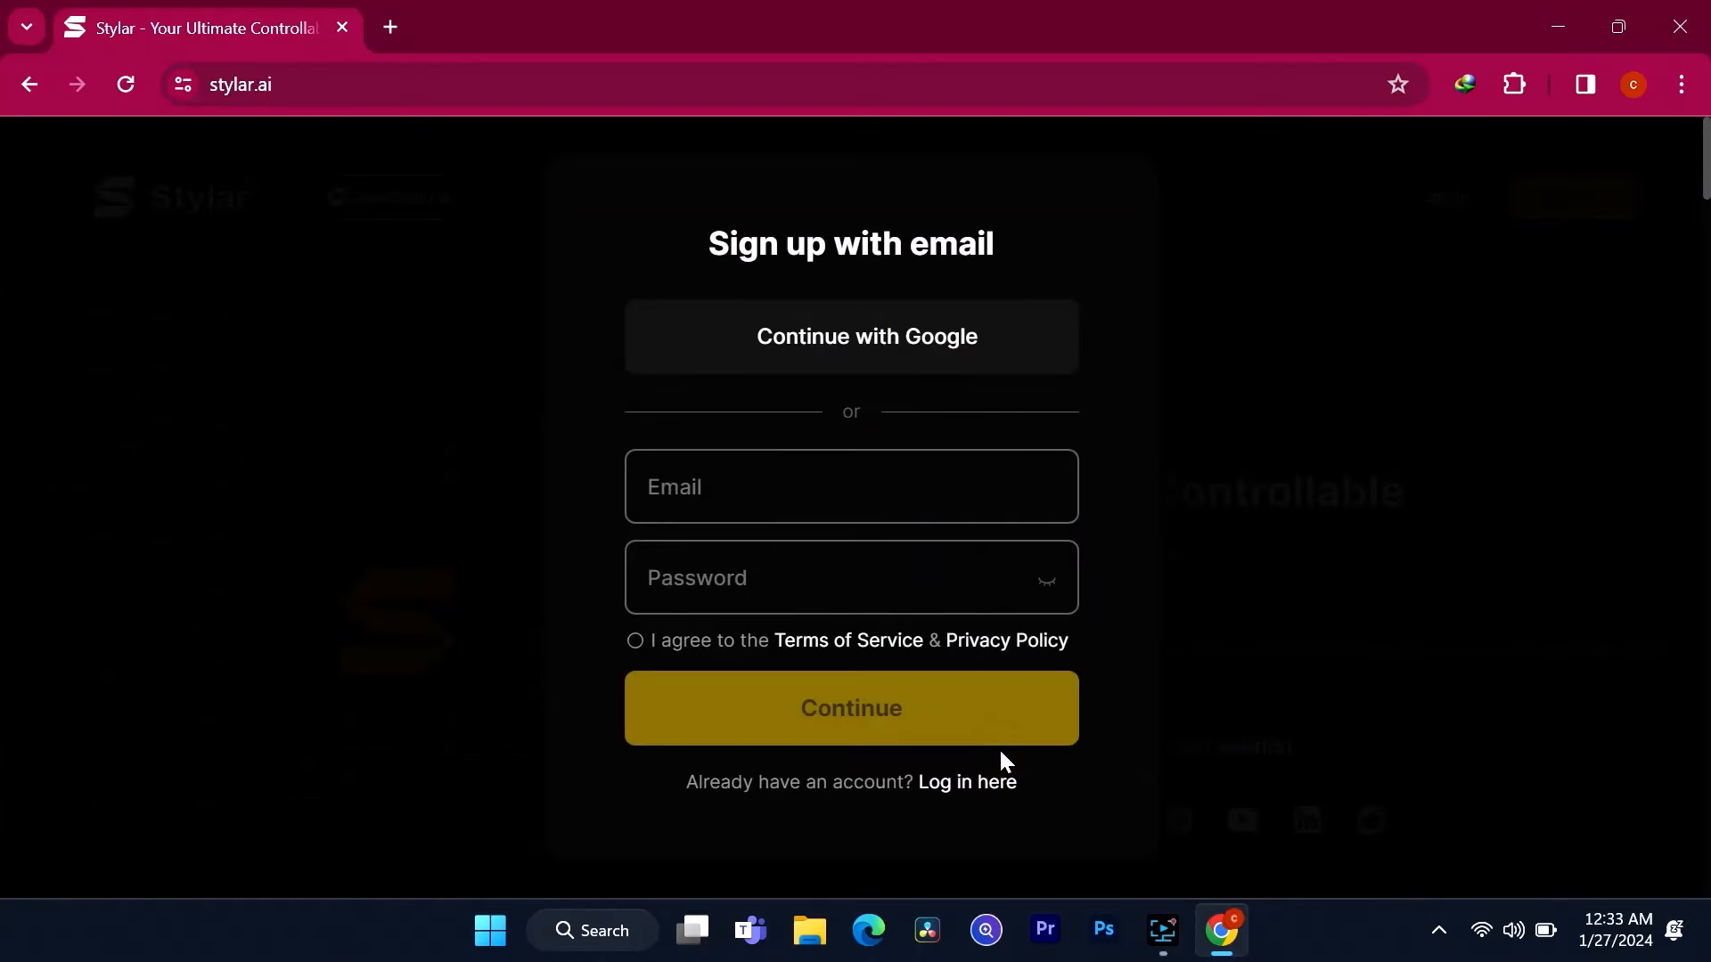
{"action": "mouse_move", "coordinate": [854, 344]}
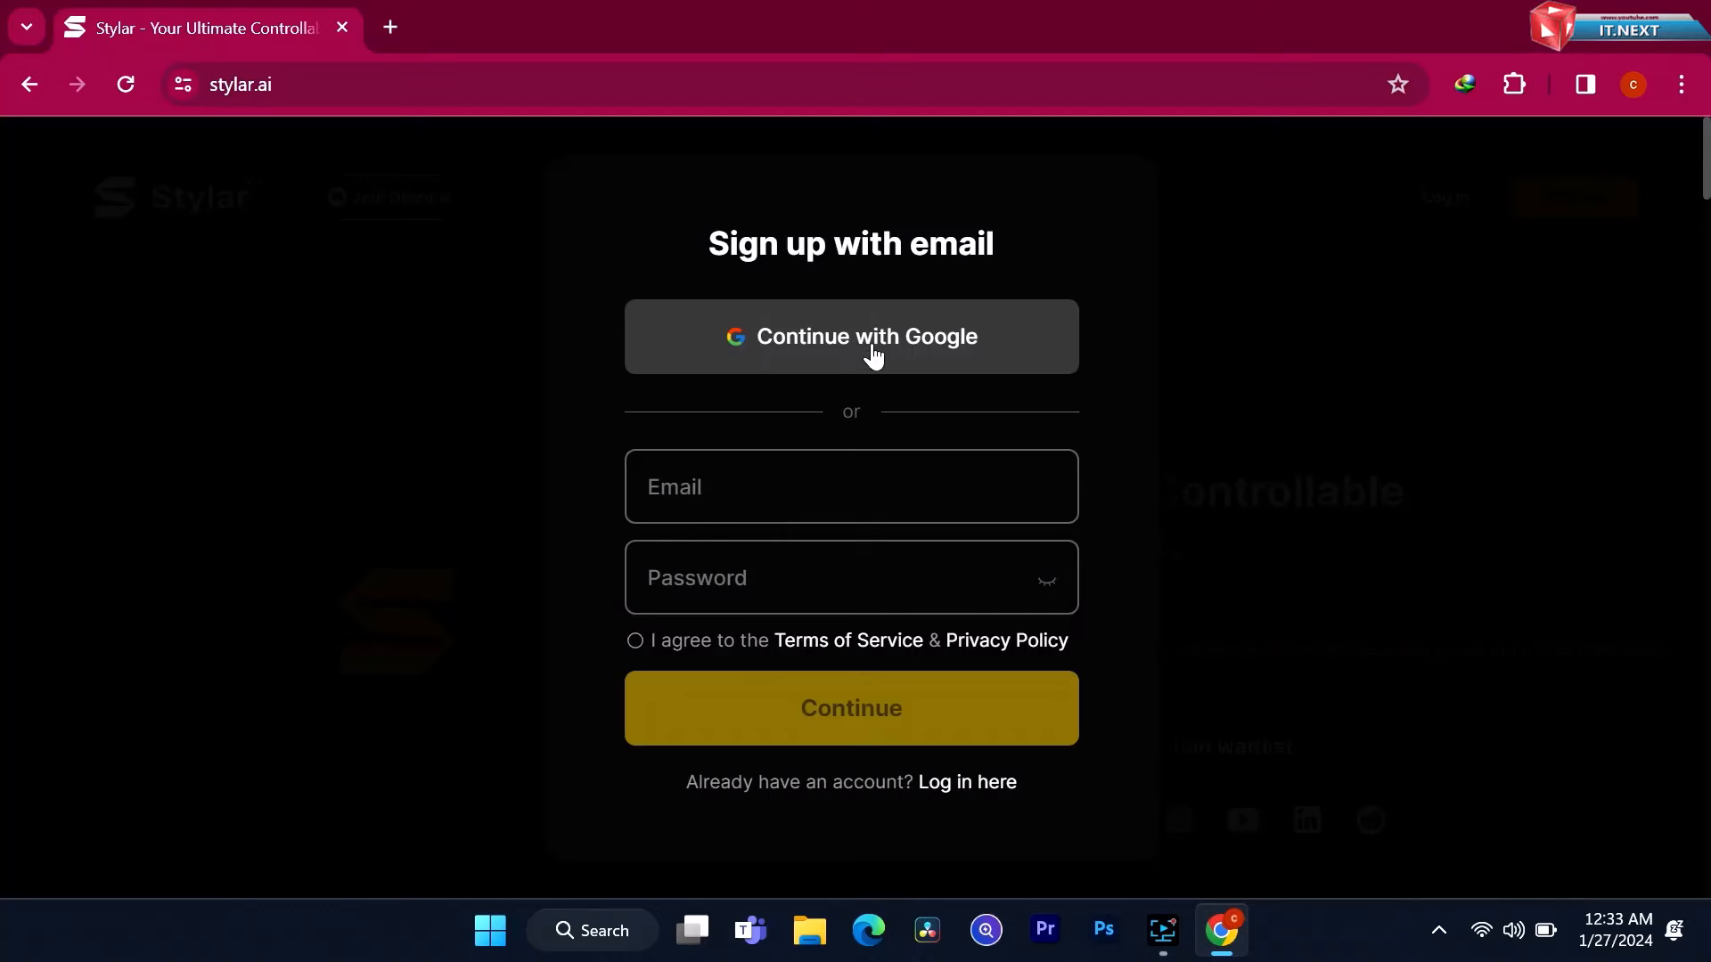
{"action": "left_click", "coordinate": [850, 337]}
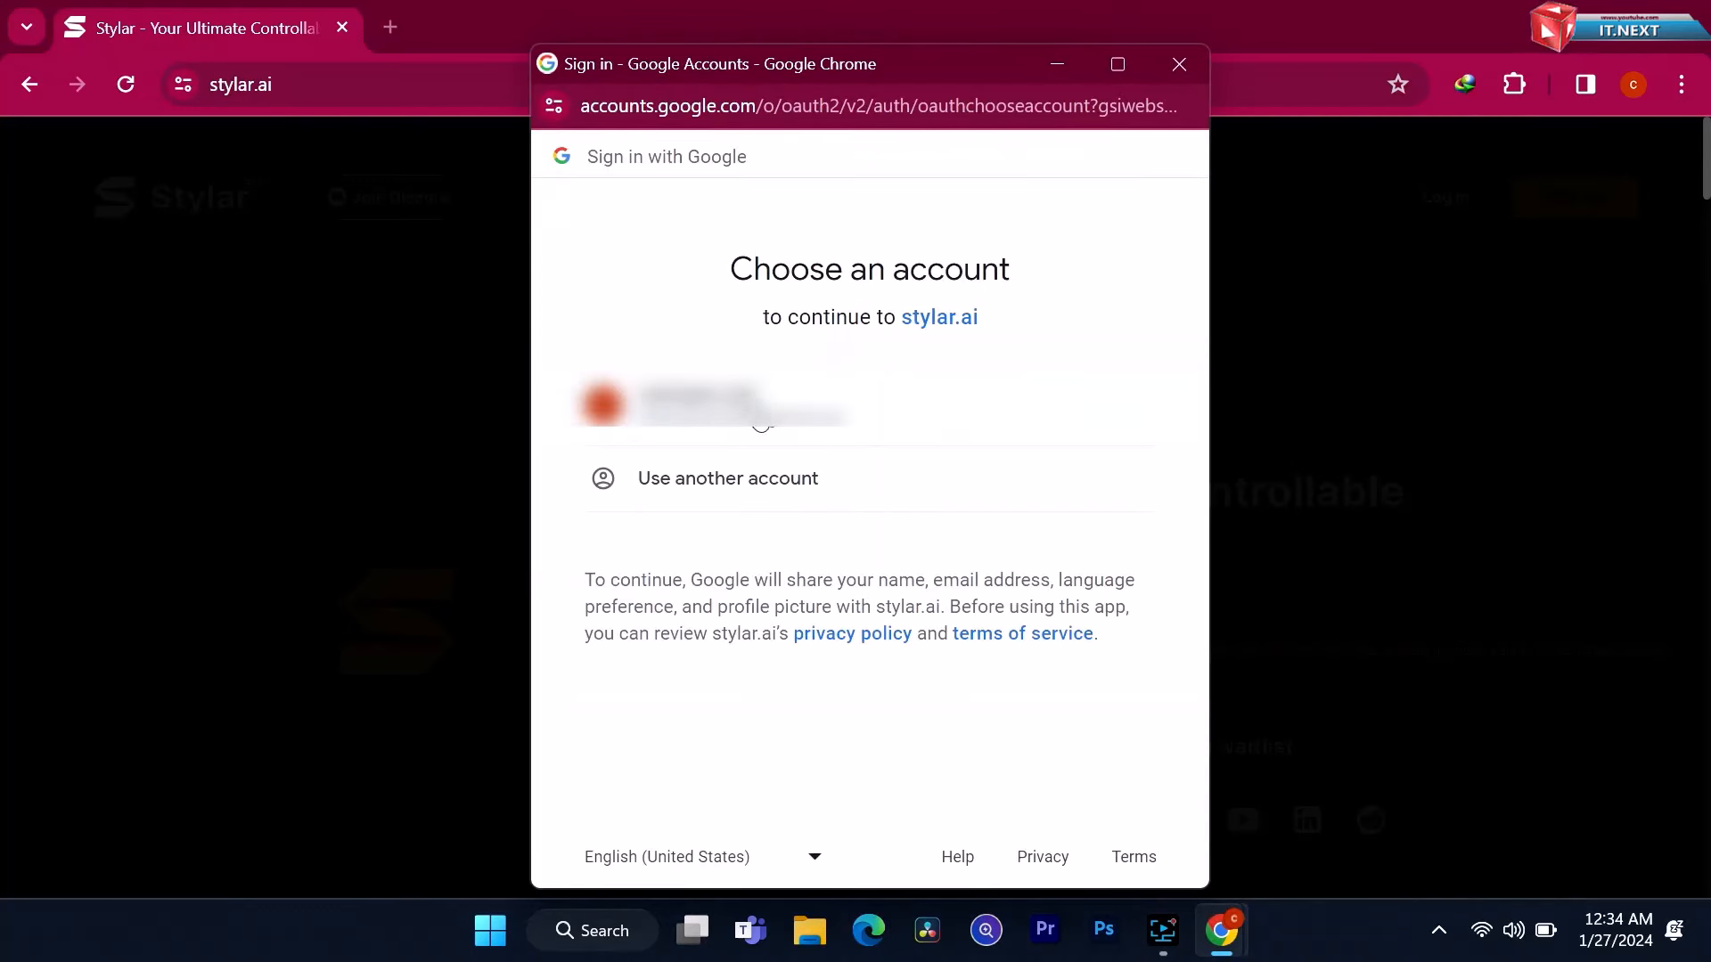
{"action": "left_click", "coordinate": [709, 405]}
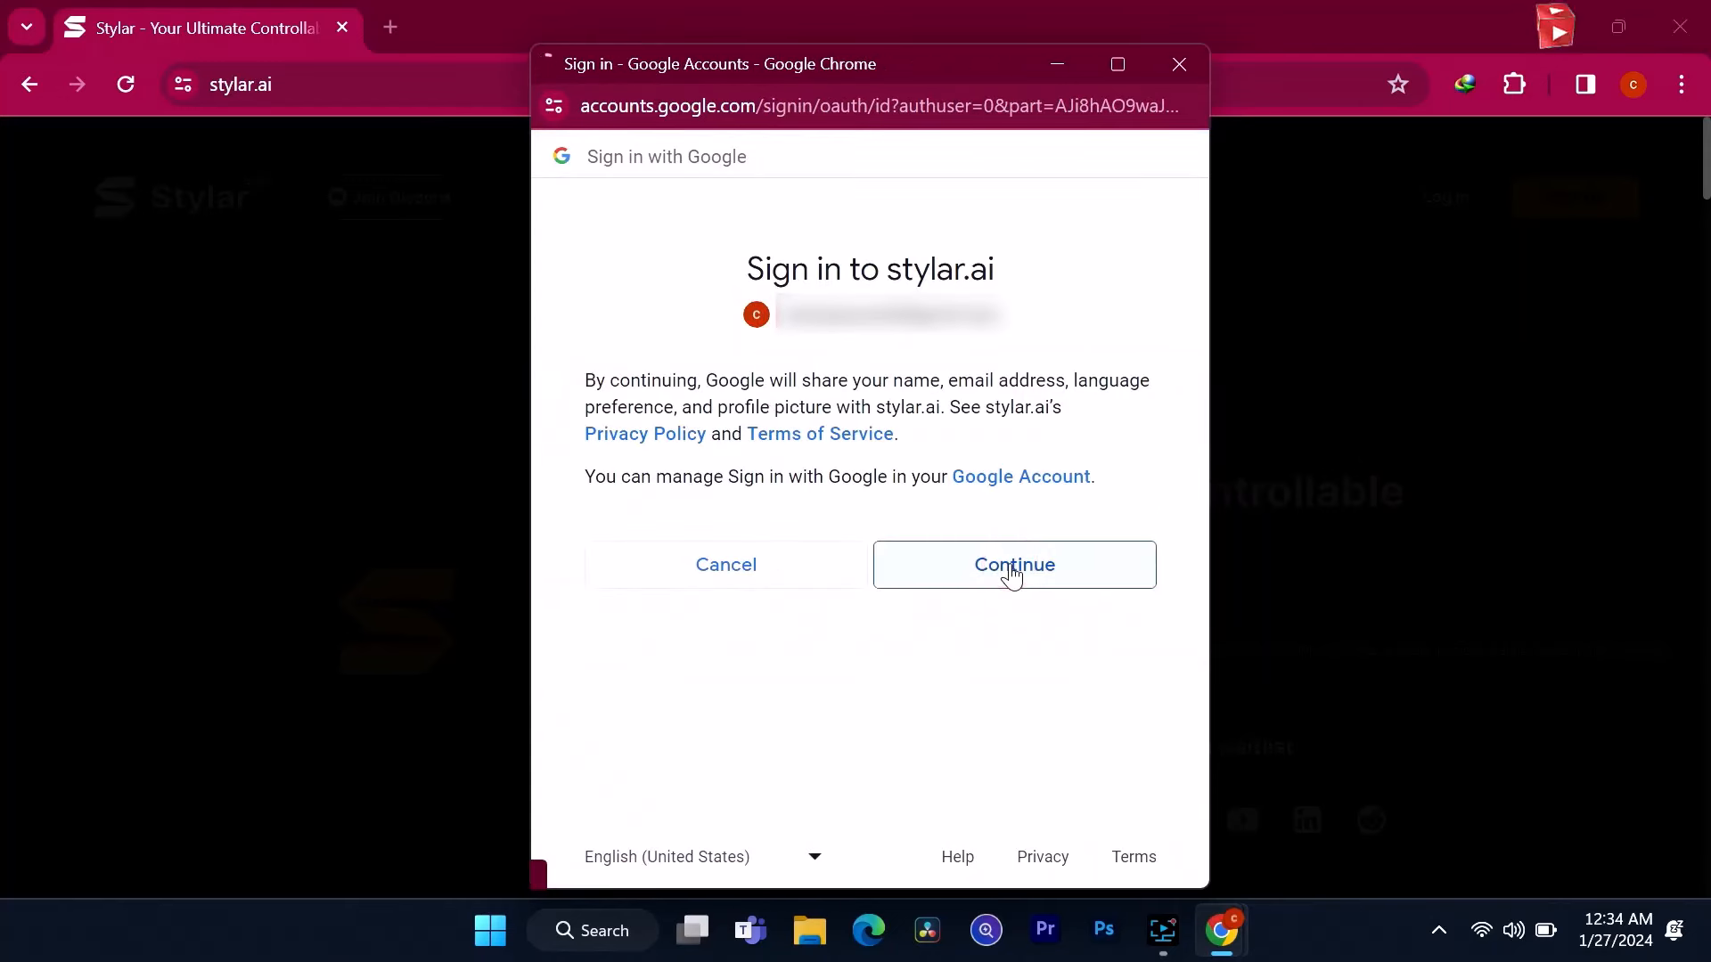
{"action": "left_click", "coordinate": [1013, 565]}
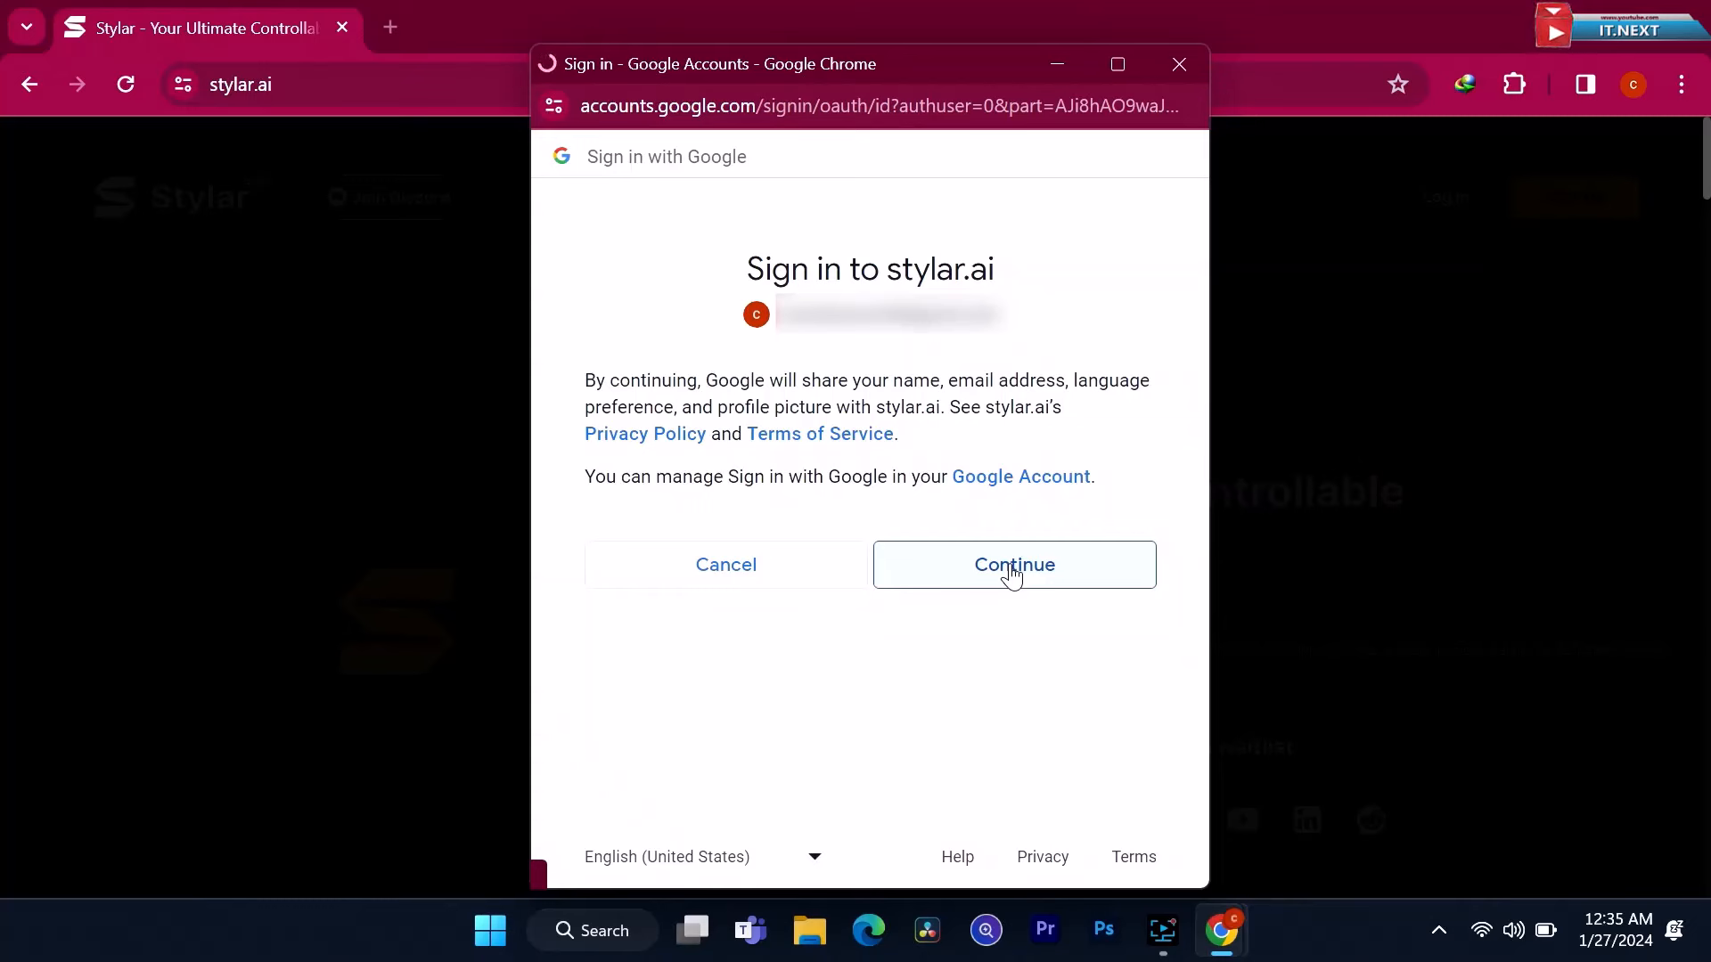
{"action": "left_click", "coordinate": [1012, 565]}
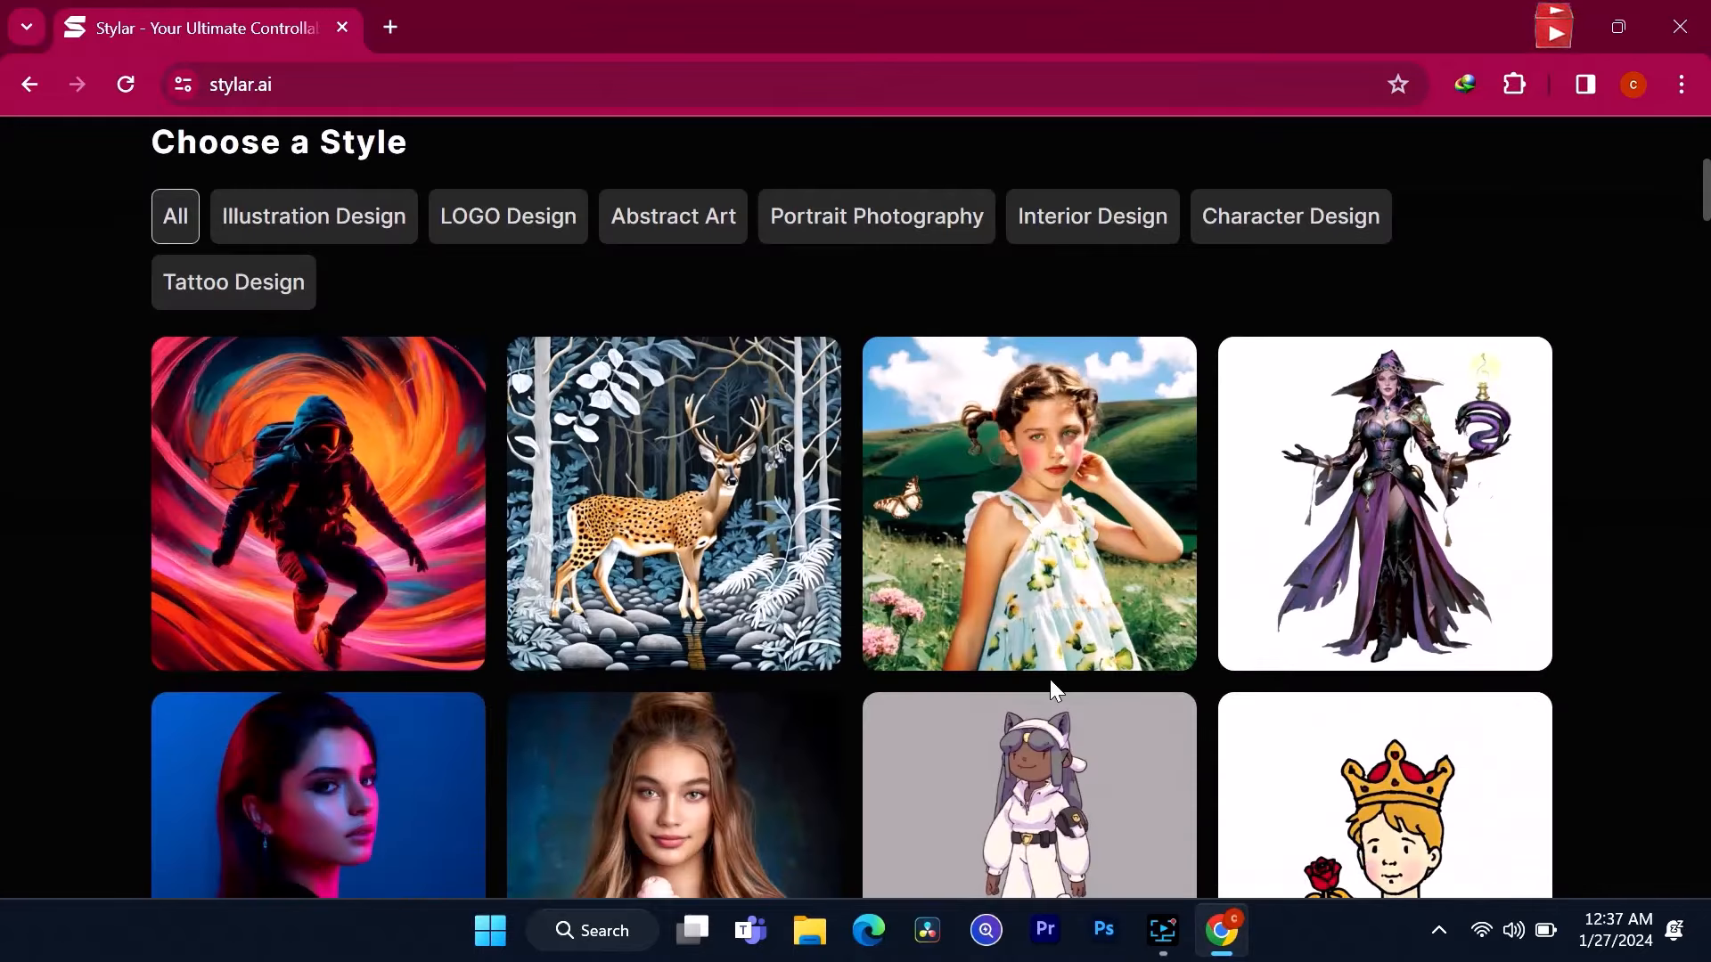
Browse the style gallery, then create a New project under My Projects
{"action": "scroll", "scroll_direction": "down", "scroll_amount": 3}
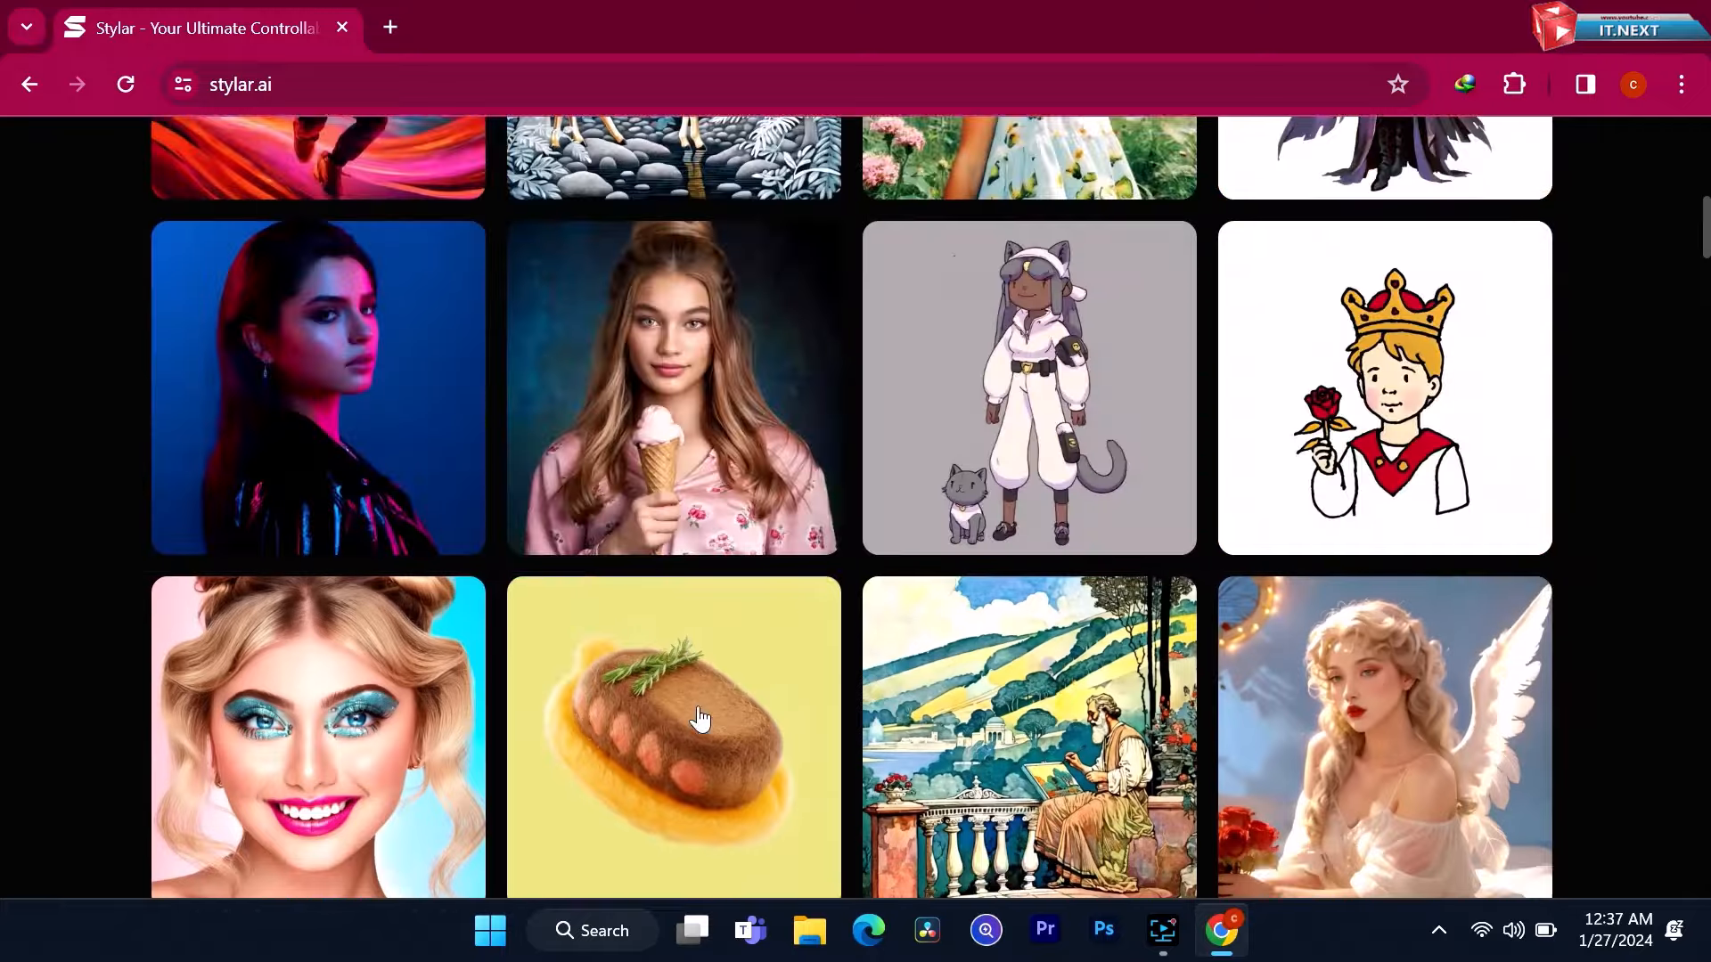
{"action": "scroll", "scroll_direction": "up", "scroll_amount": 3}
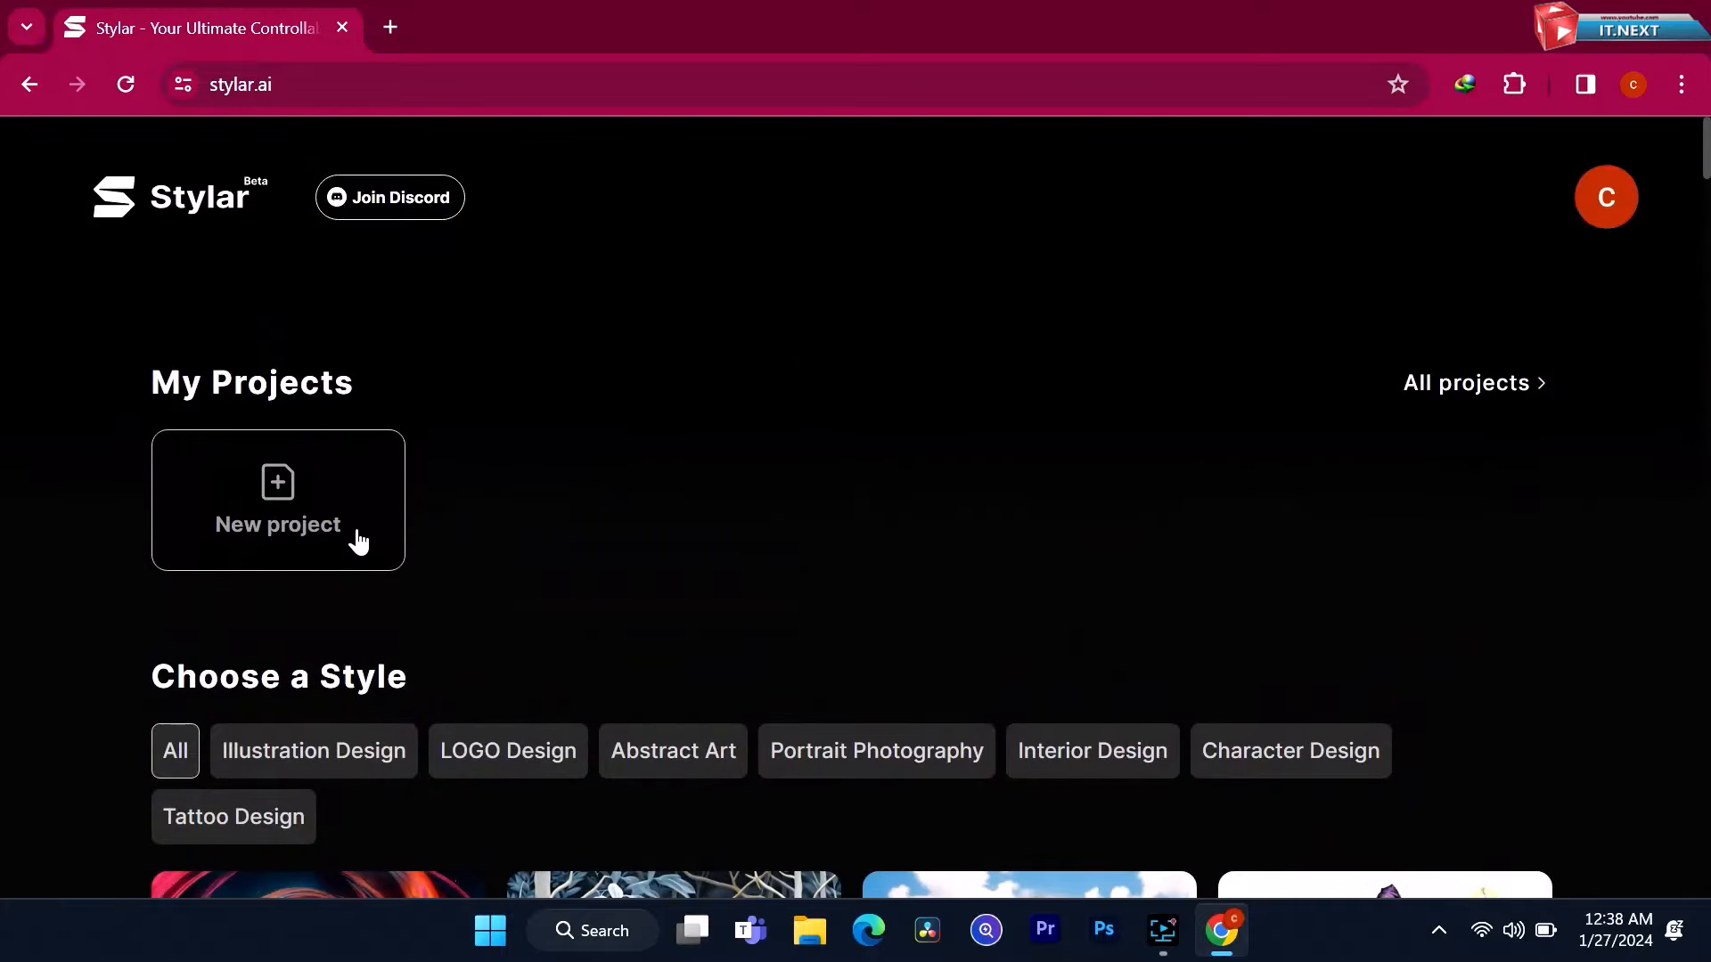
{"action": "left_click", "coordinate": [278, 499]}
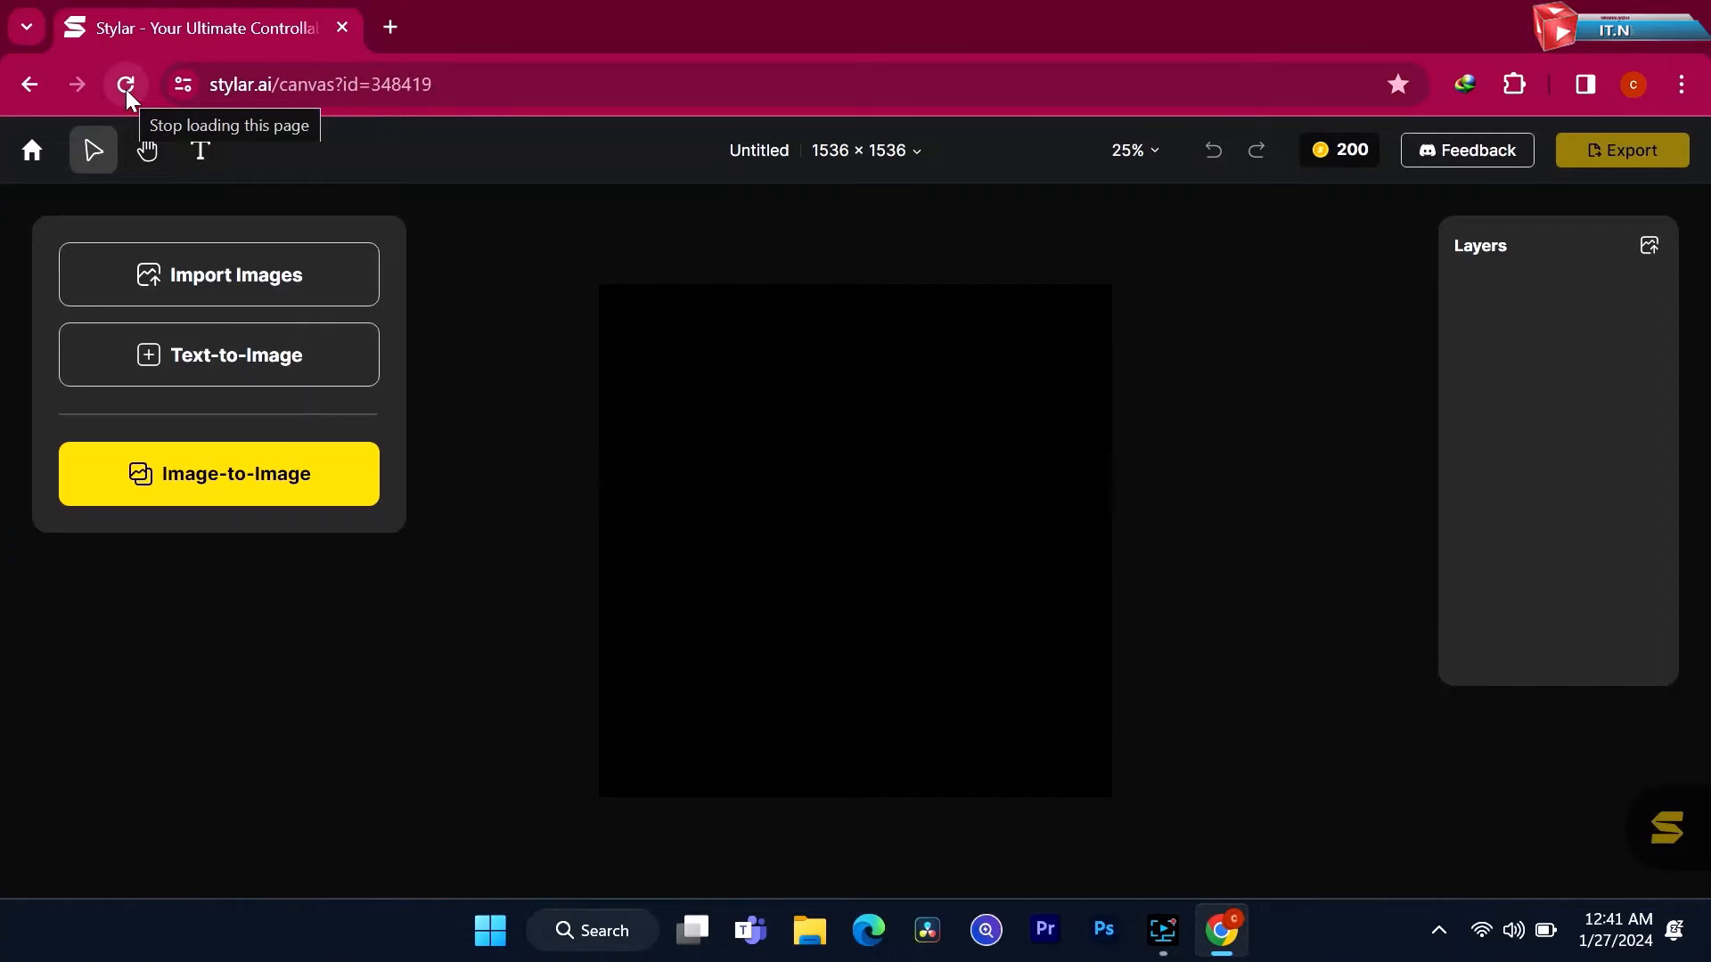
Import the personal photo, remove its background, and bring up Image-to-Image restyling
{"action": "left_click", "coordinate": [217, 274]}
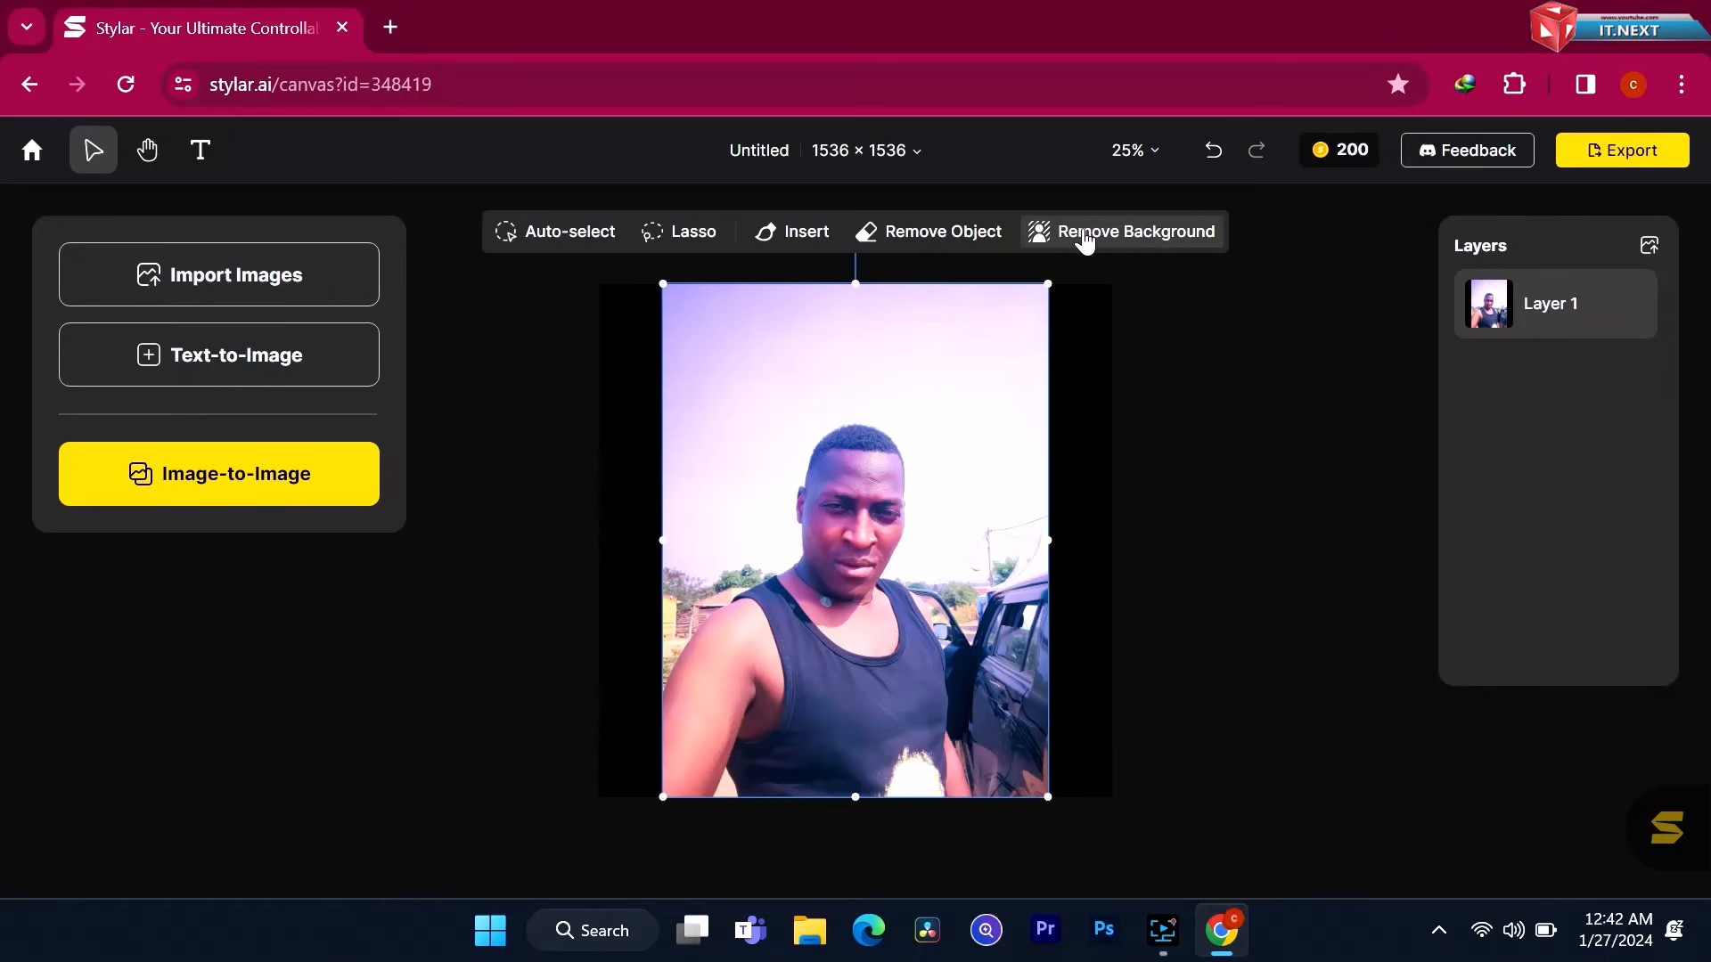
{"action": "left_click", "coordinate": [1135, 232]}
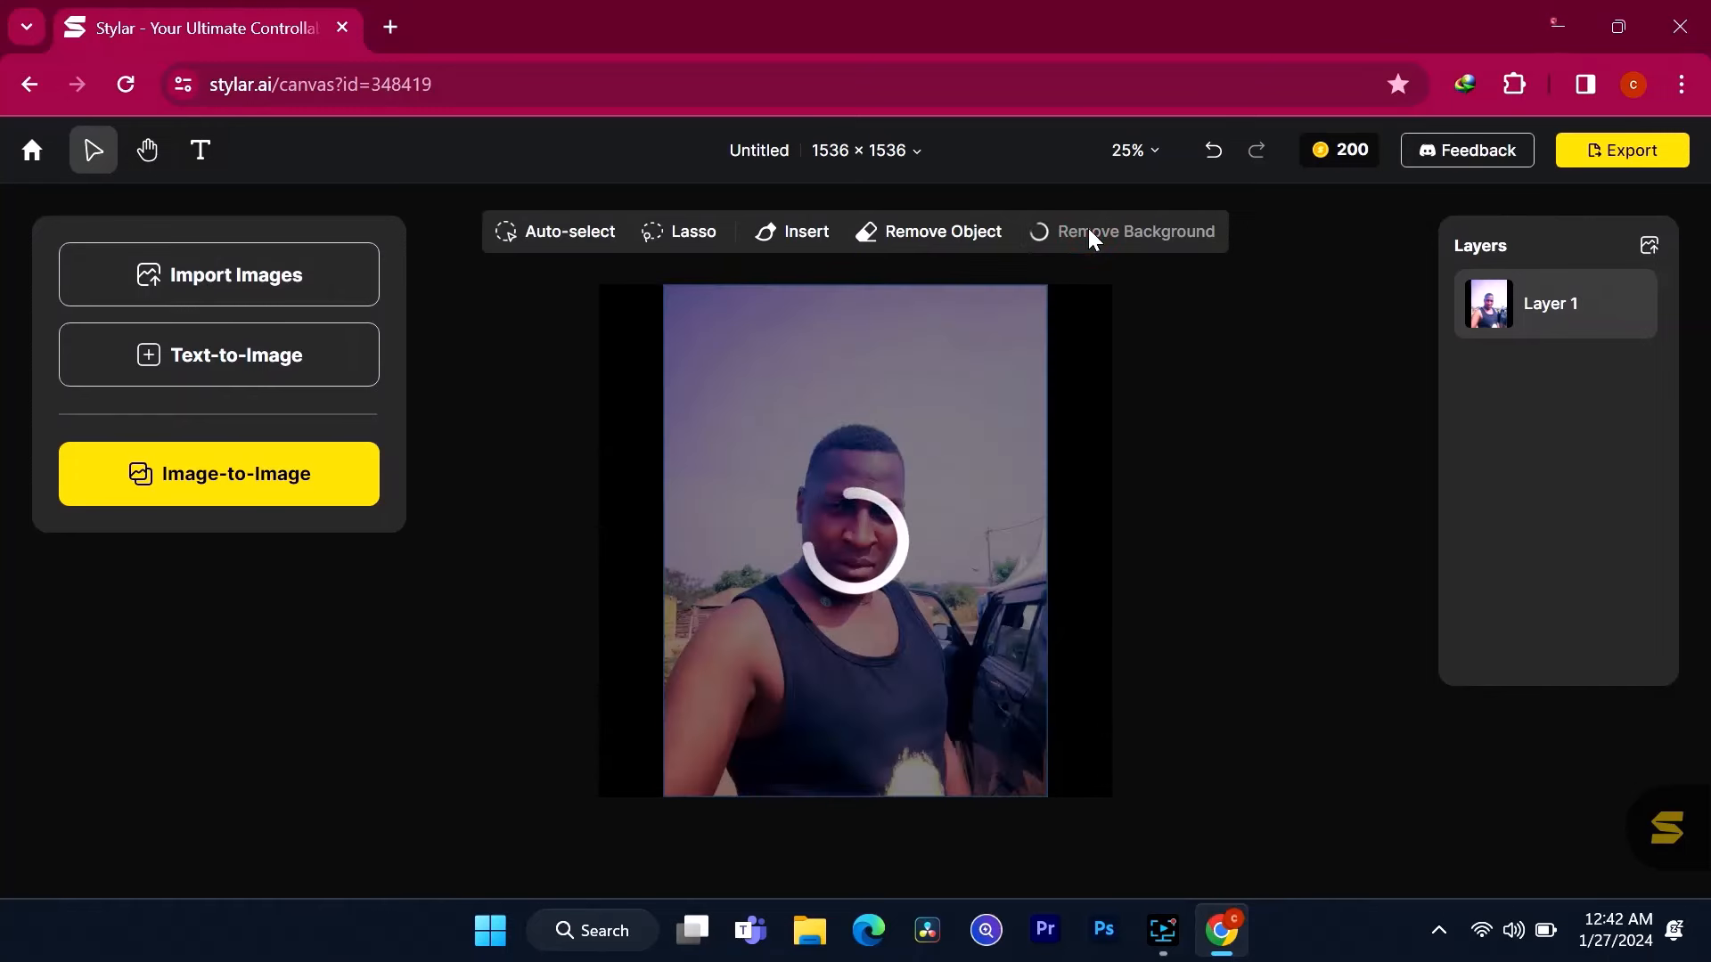
{"action": "left_click", "coordinate": [1128, 232]}
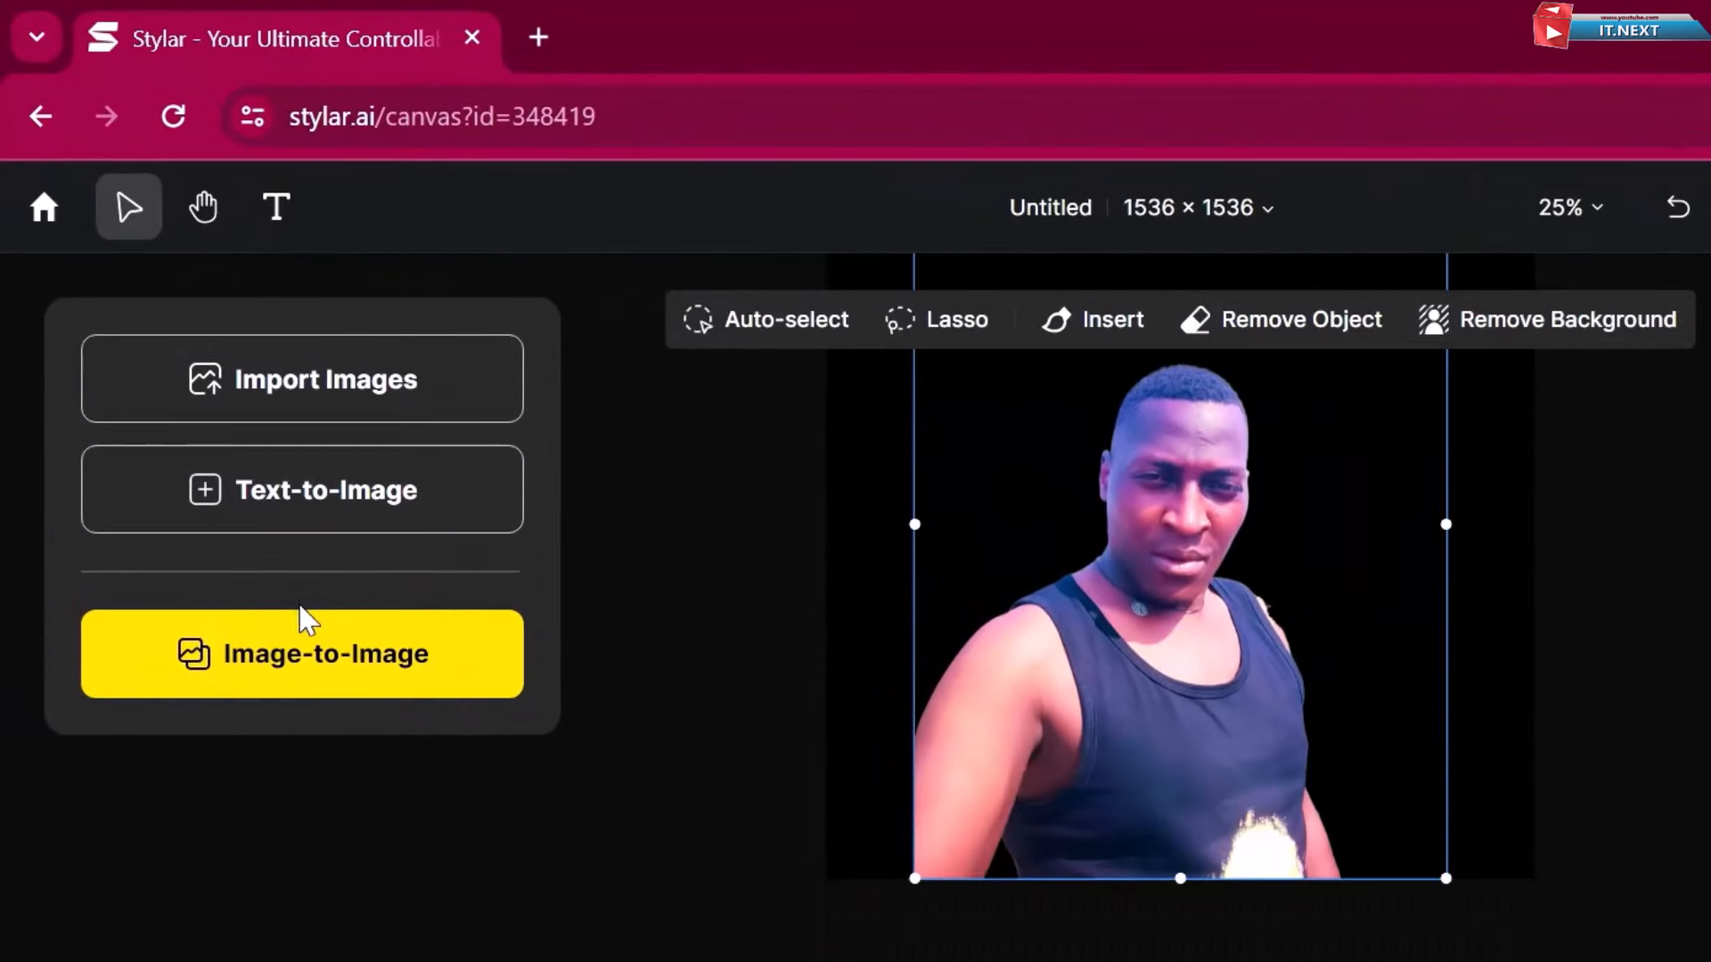
{"action": "left_click", "coordinate": [301, 652]}
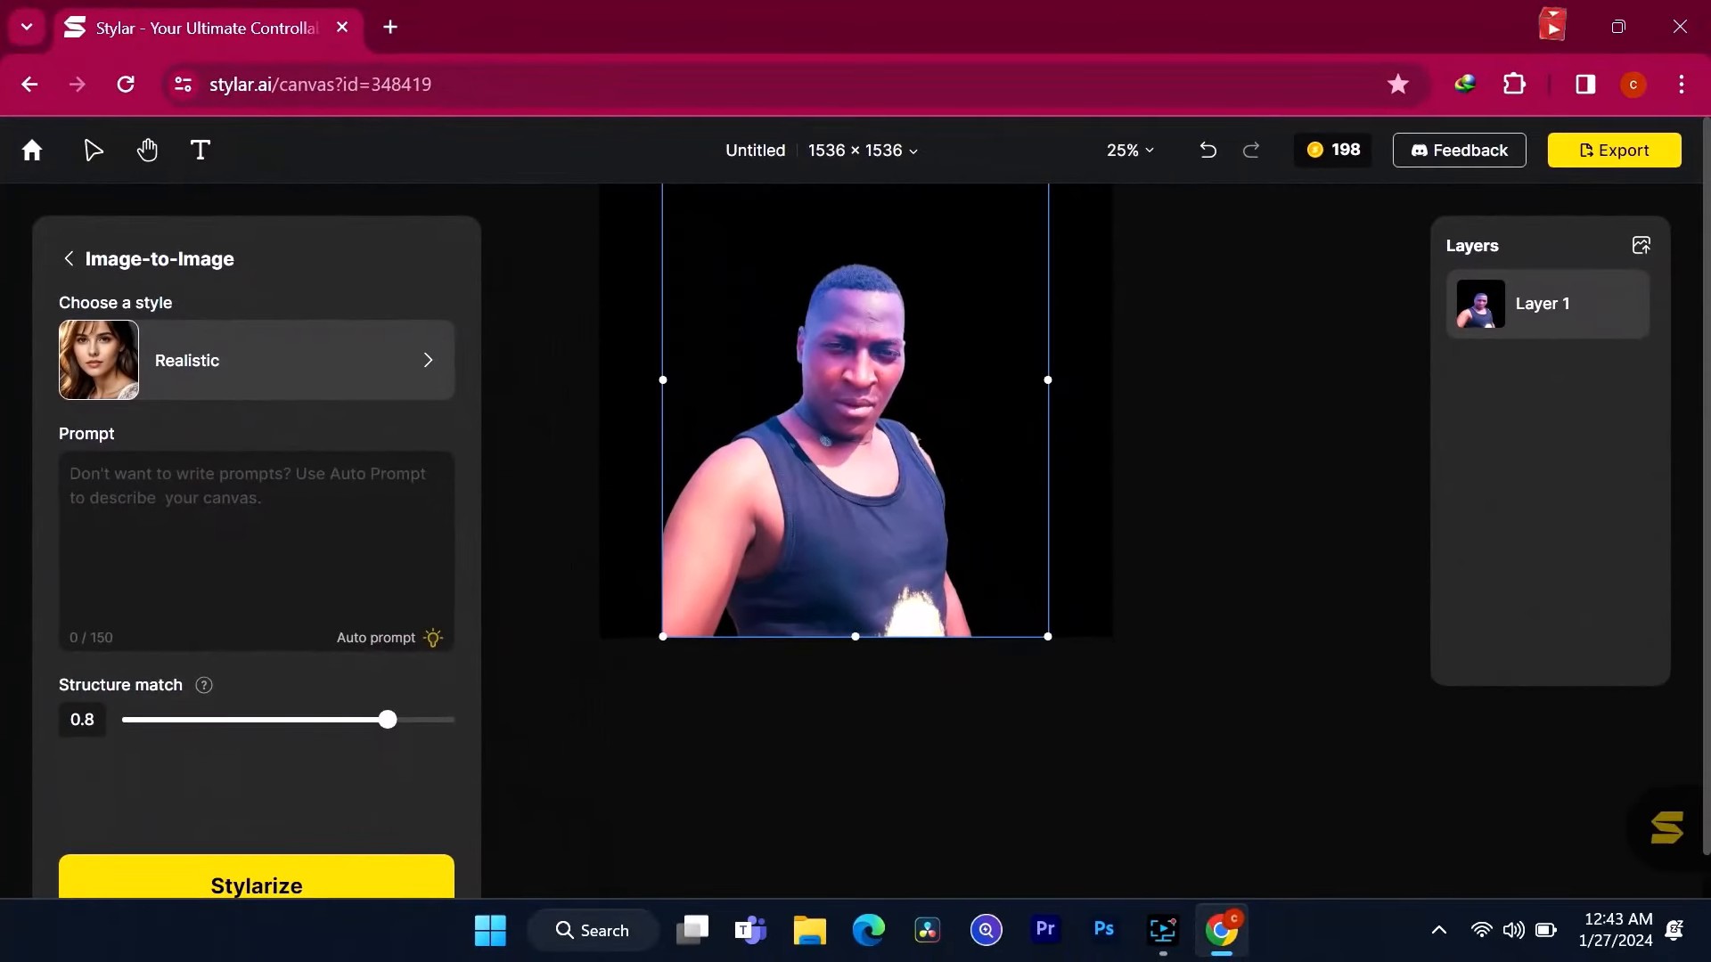
Stylarize with prompt 'create a fire background' and select two results, including the orange tank top portrait
{"action": "type", "text": "create"}
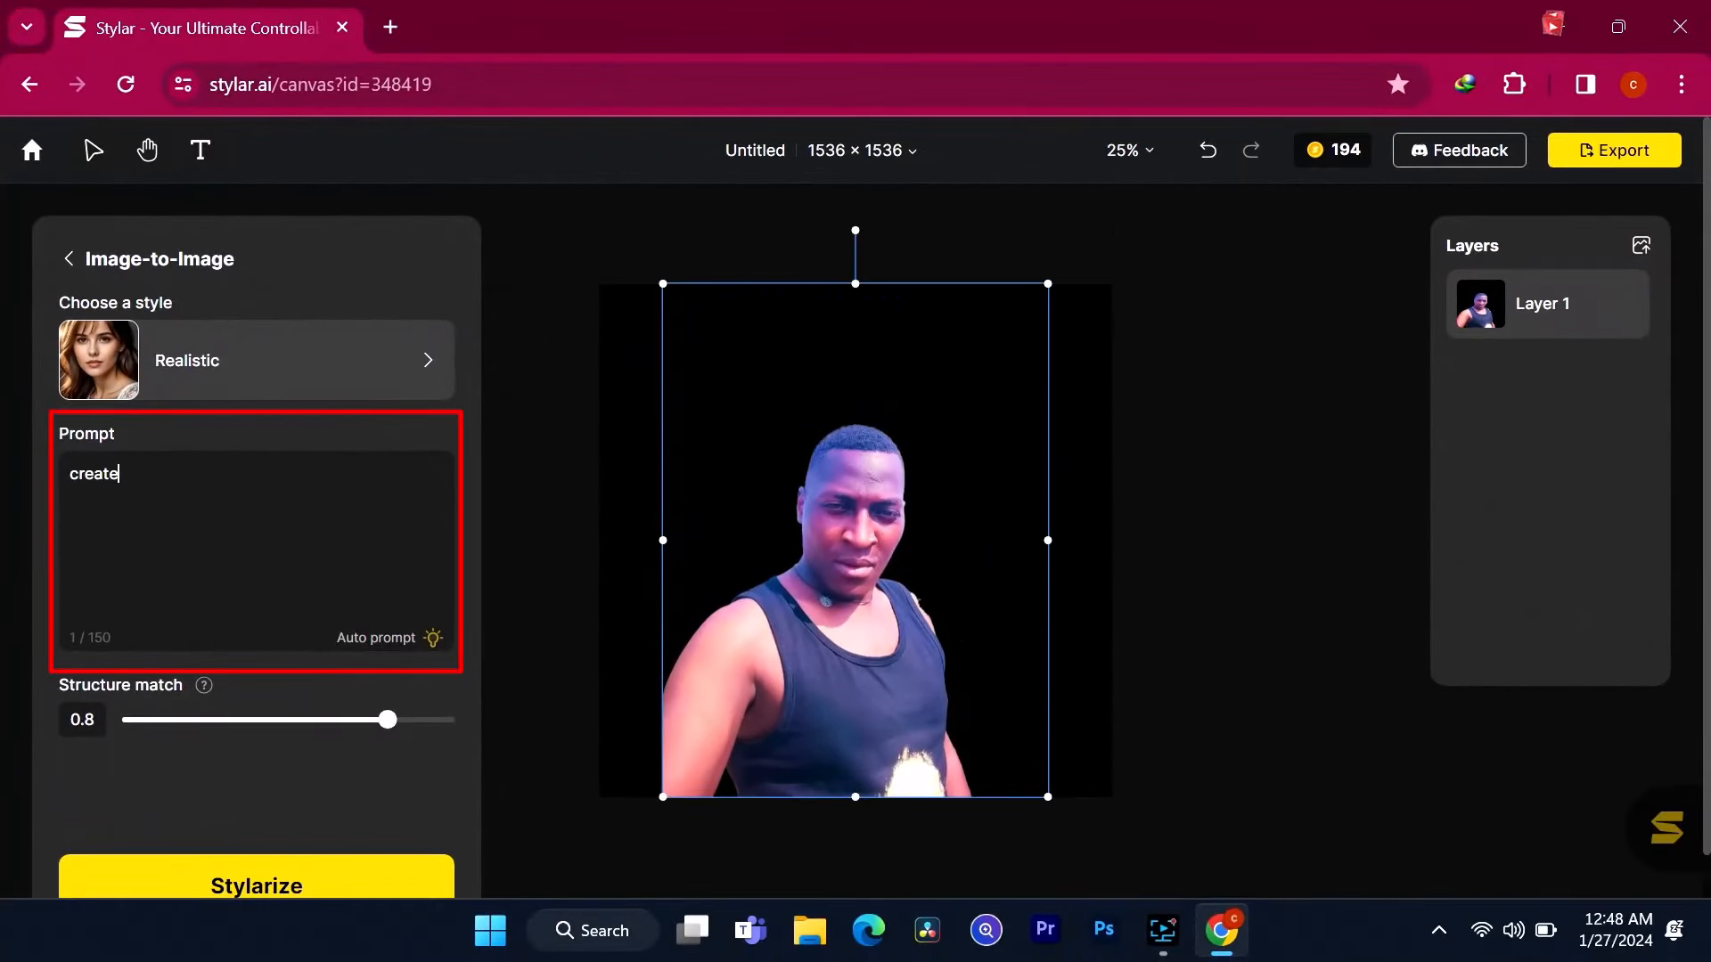
{"action": "type", "text": "a fire back"}
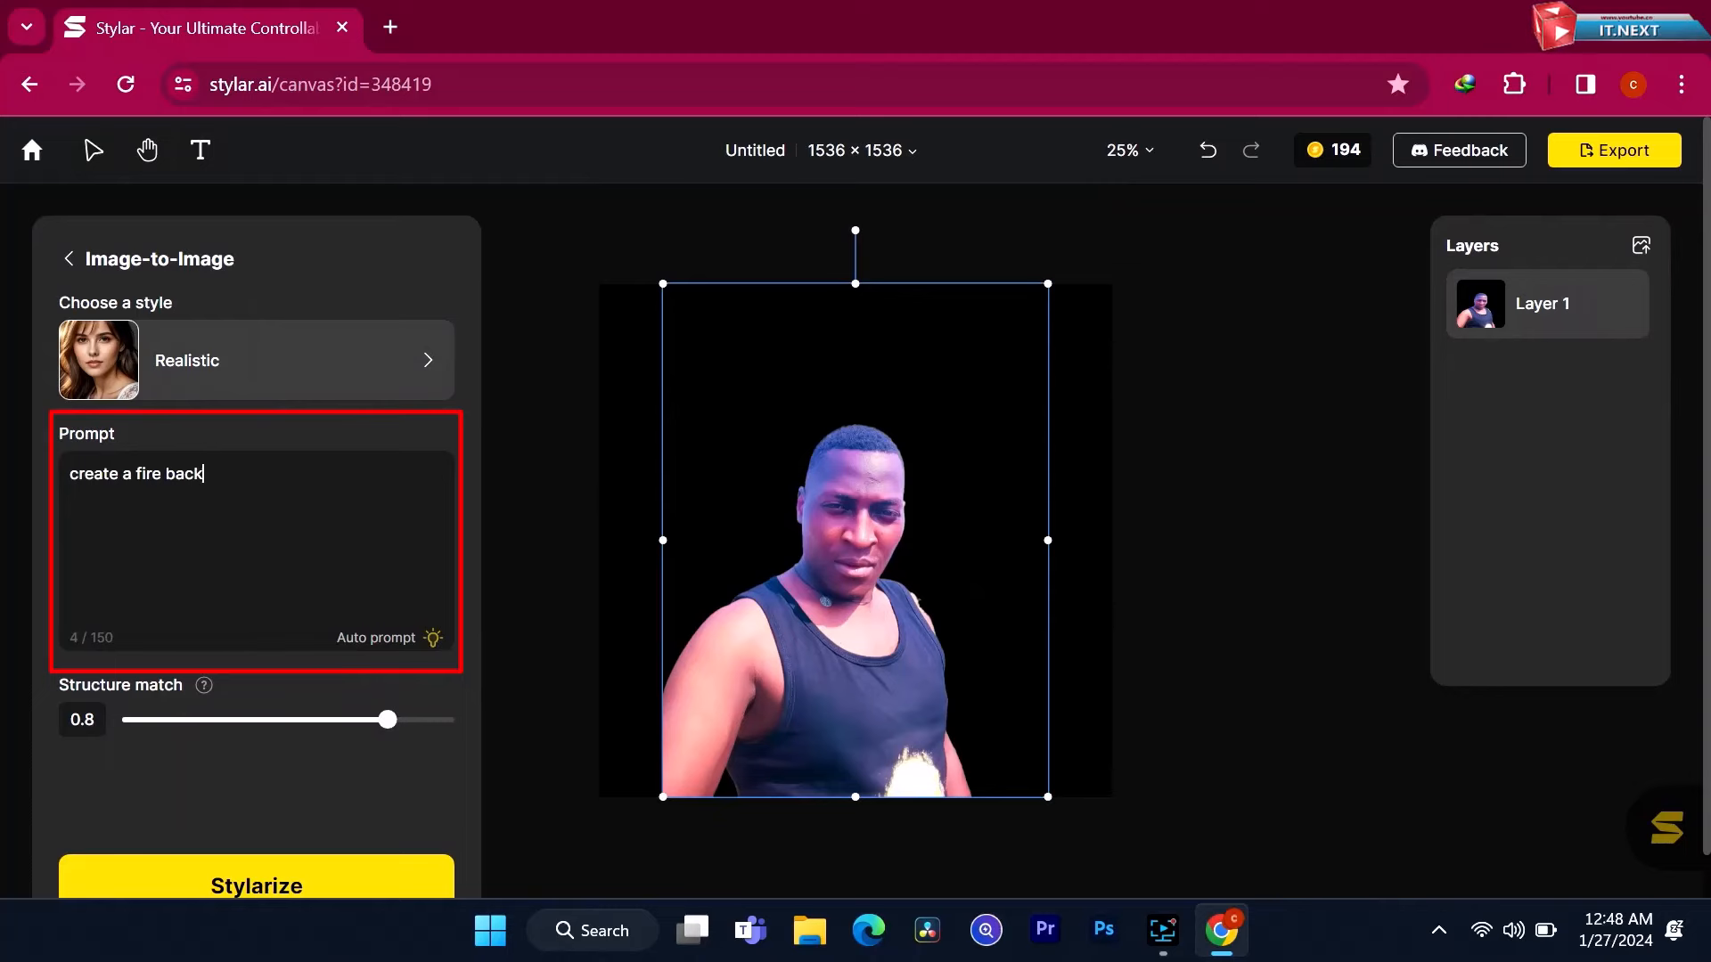
{"action": "type", "text": "ground"}
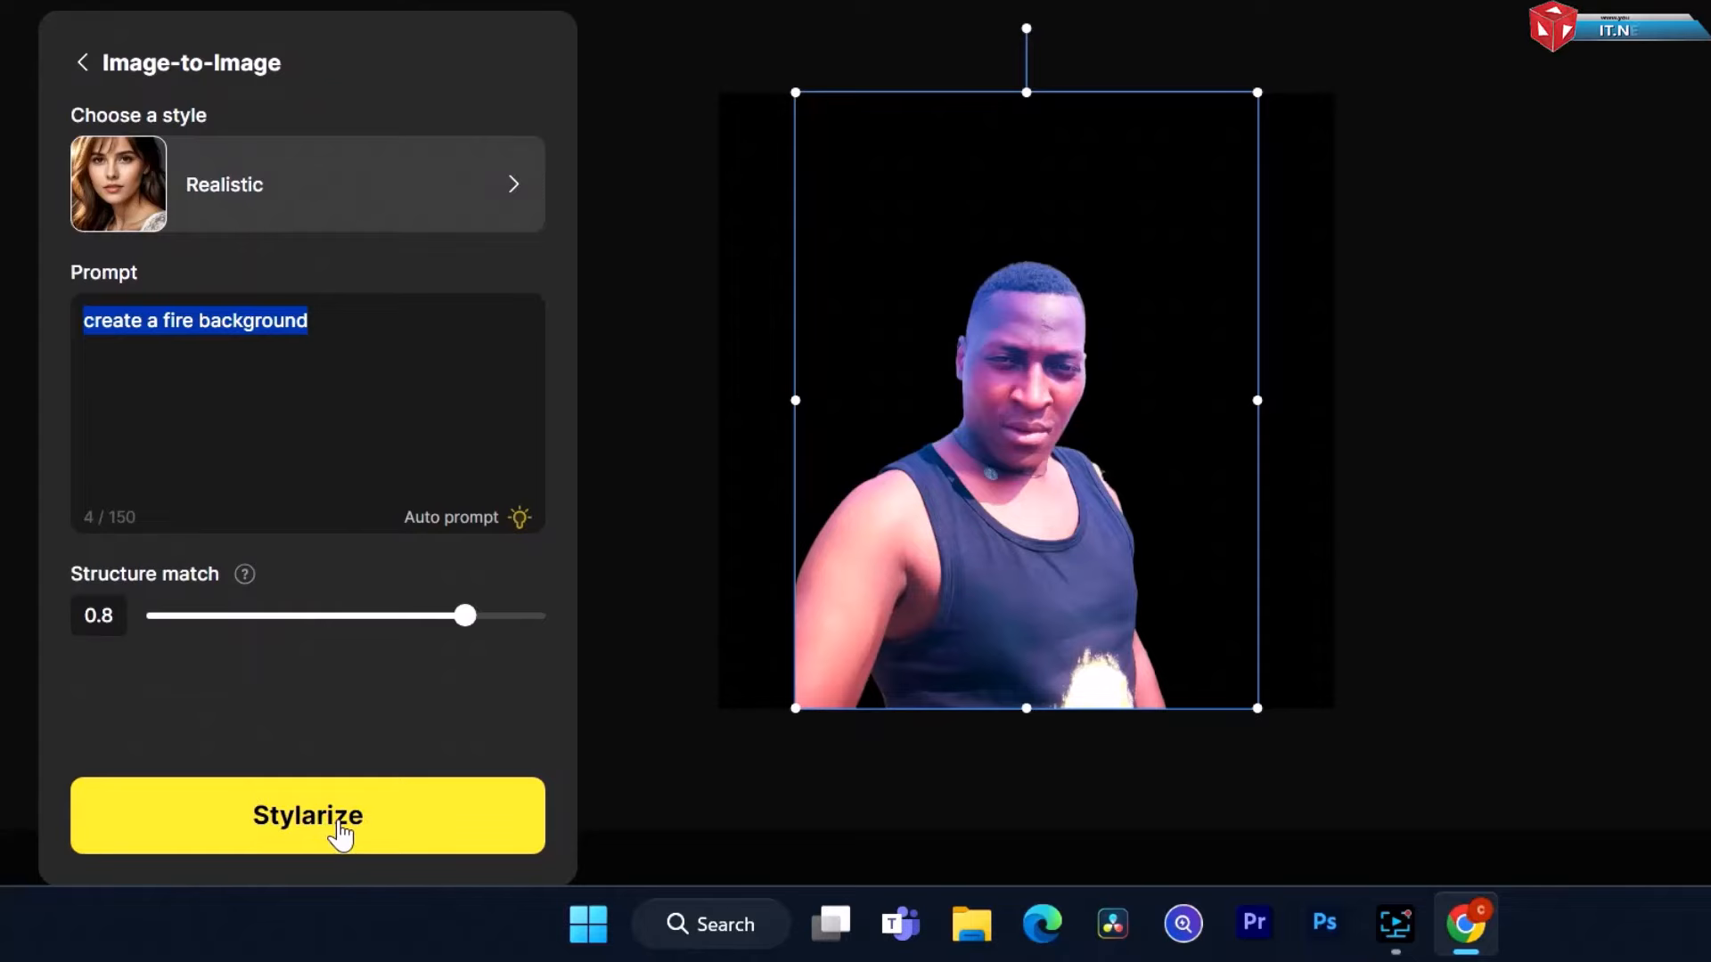
{"action": "left_click", "coordinate": [307, 814]}
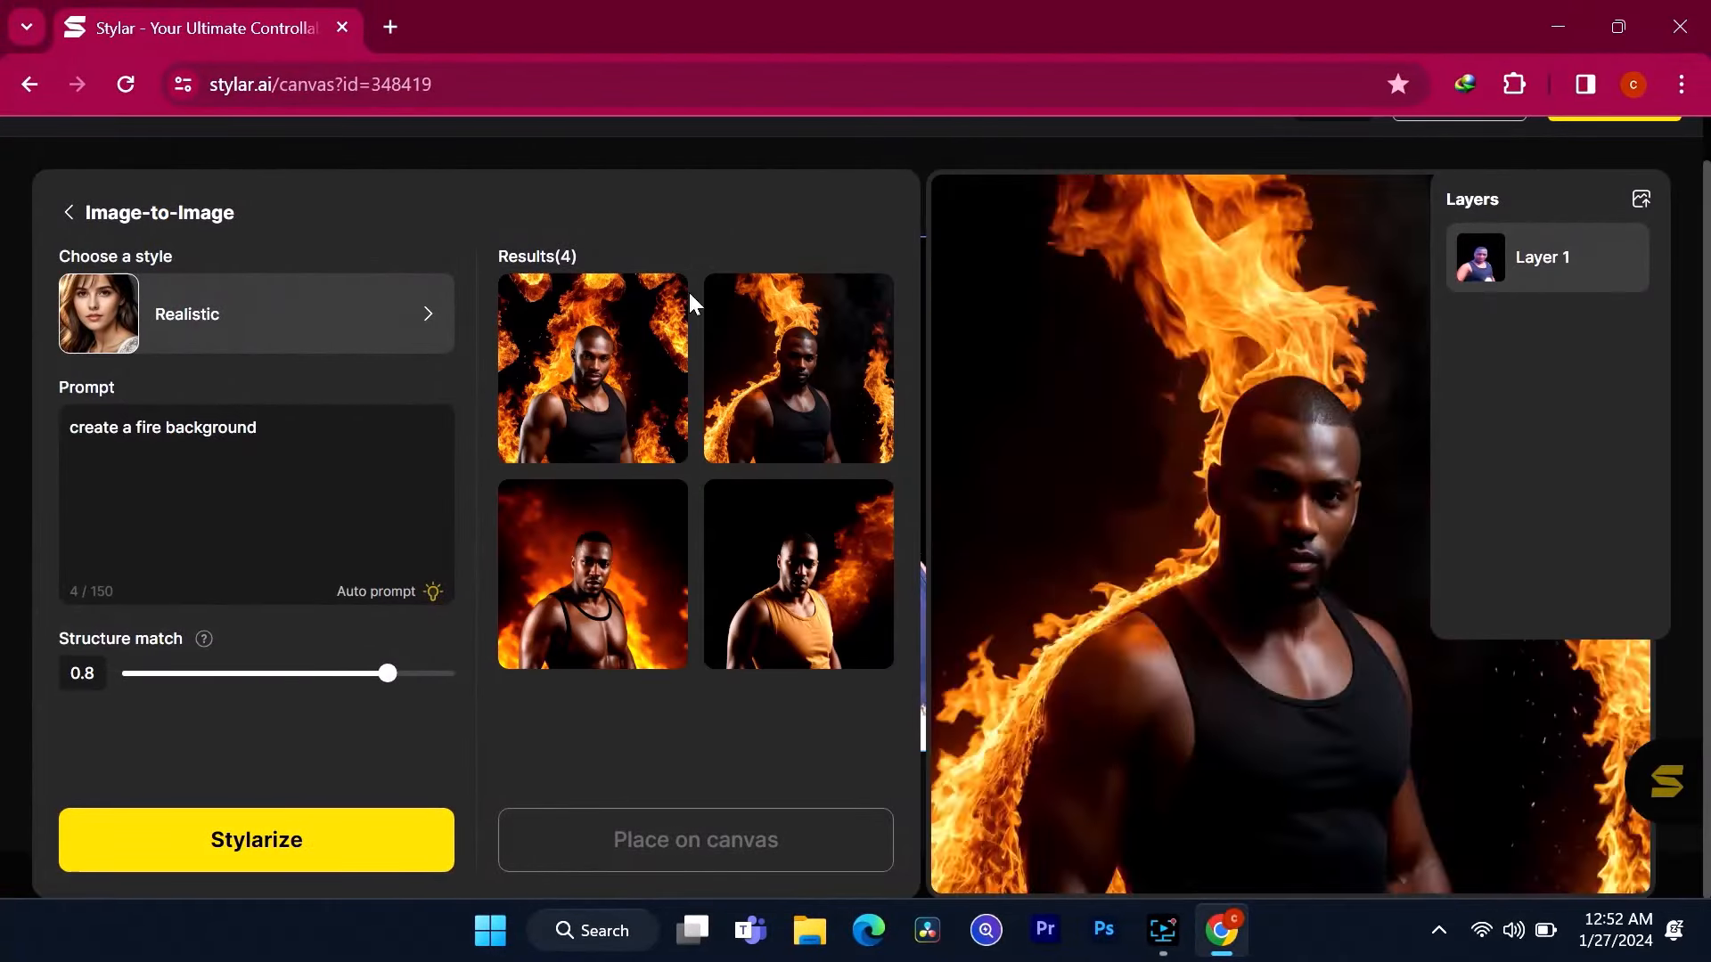
{"action": "left_click", "coordinate": [798, 572]}
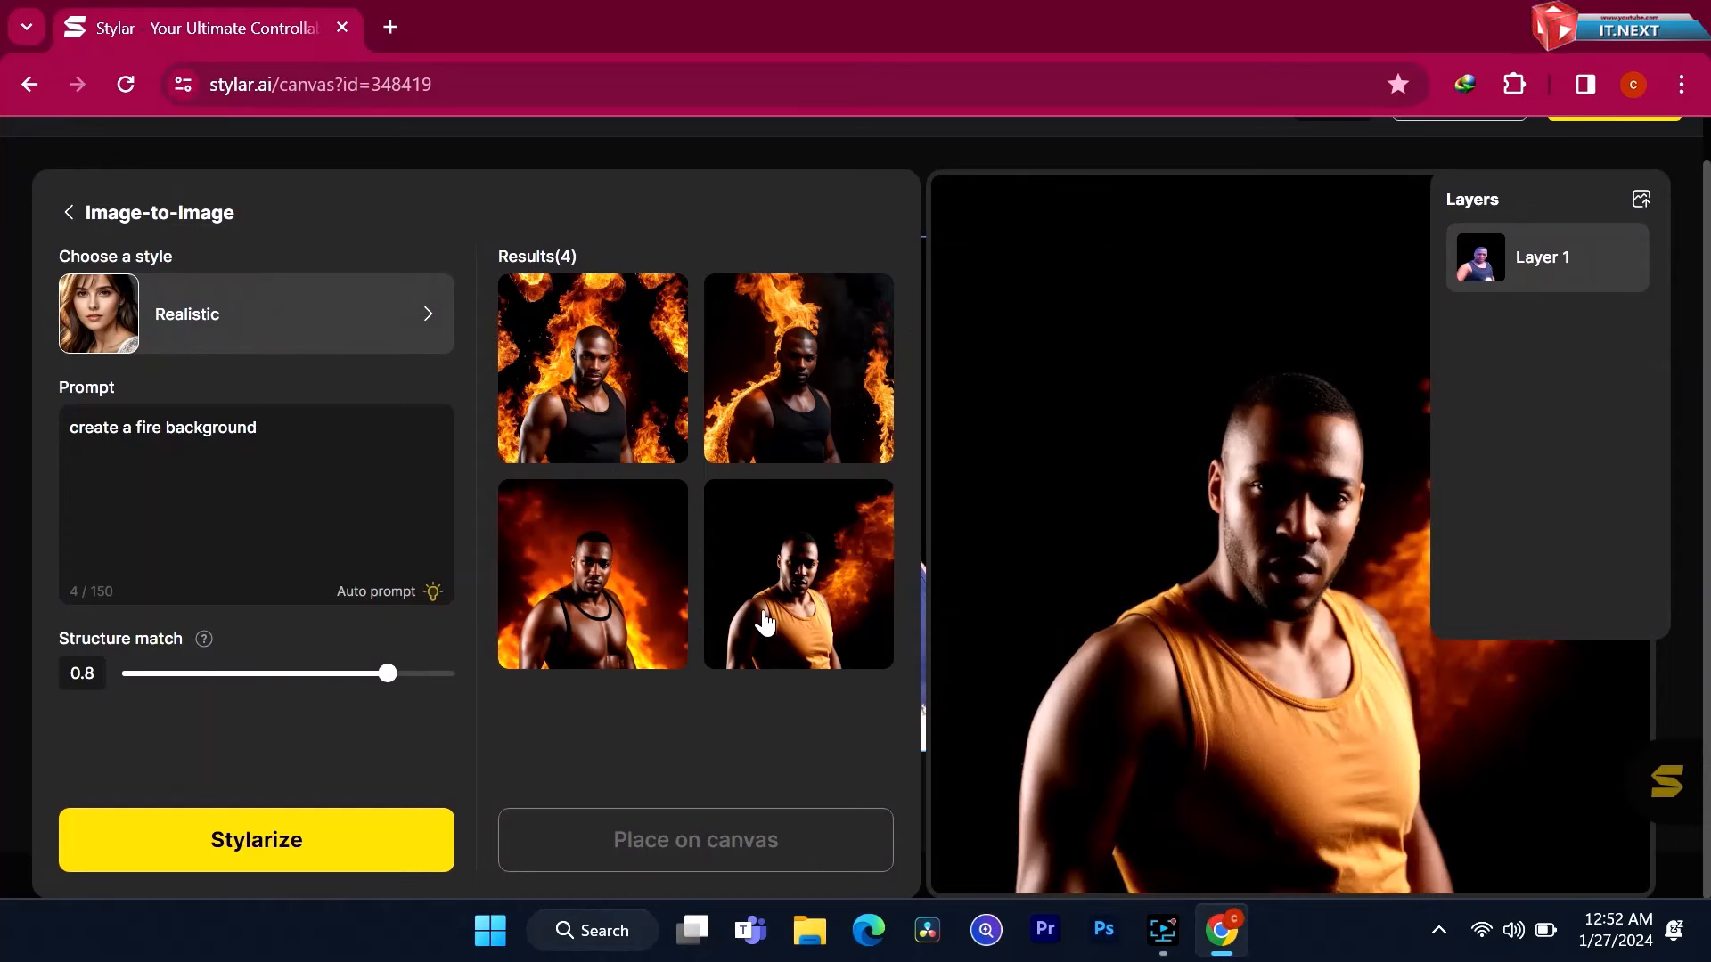
{"action": "left_click", "coordinate": [591, 369]}
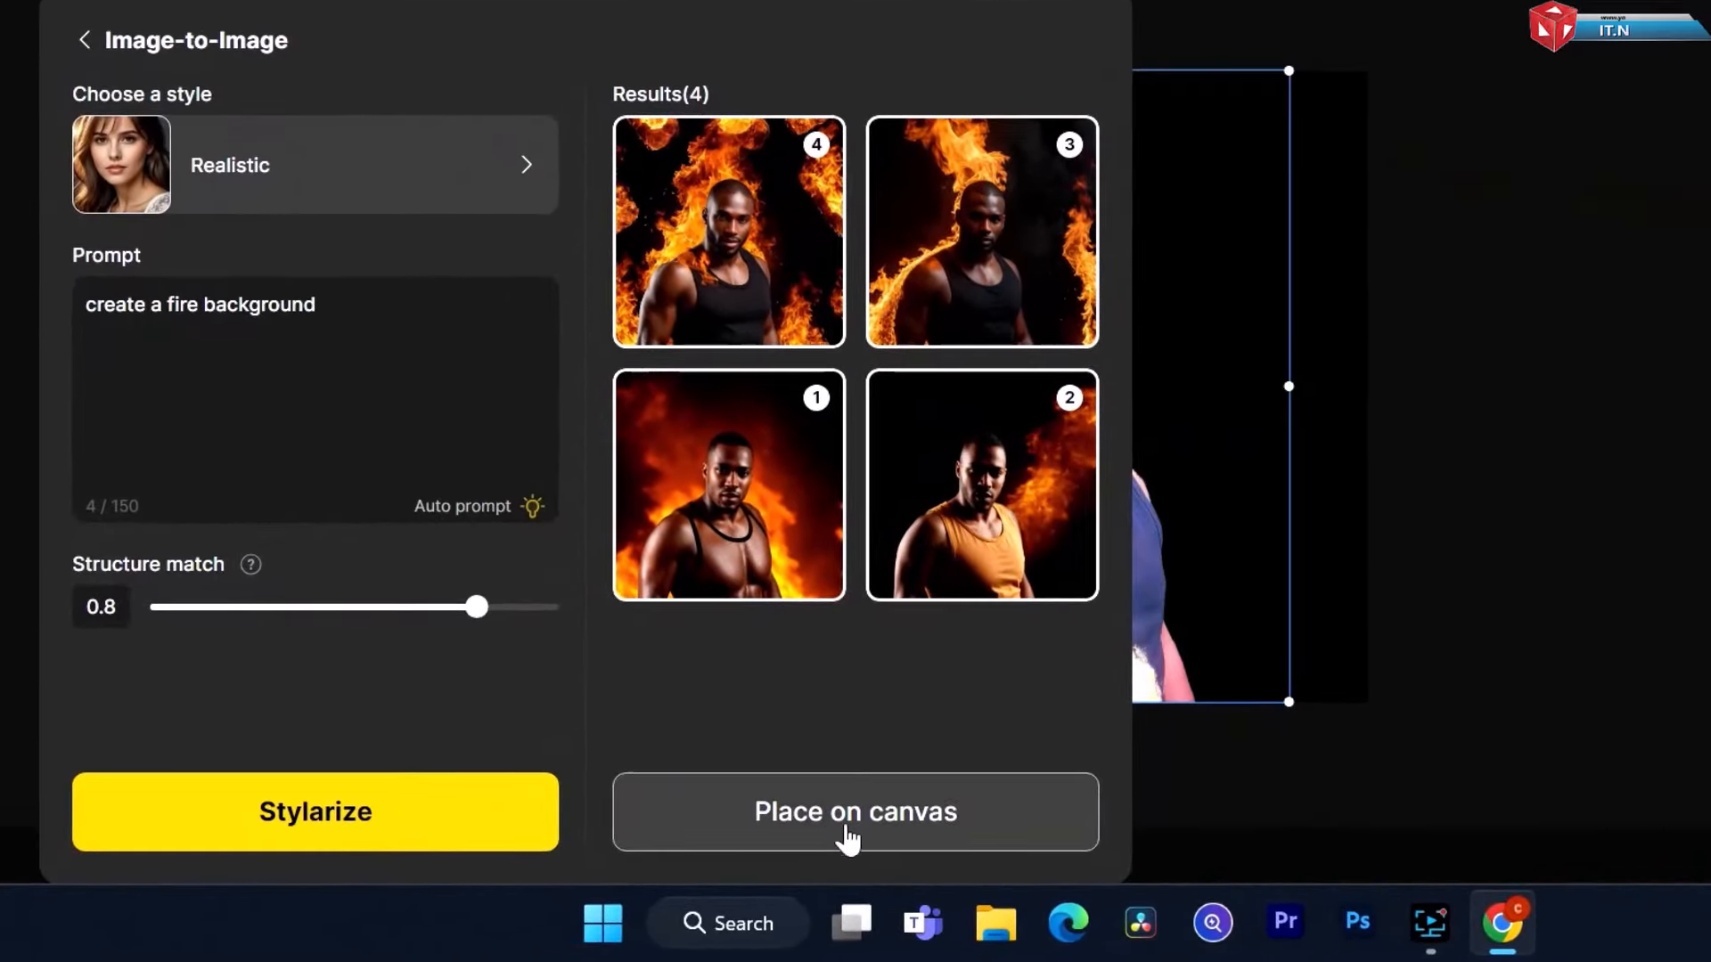
Place the chosen fire portraits on the canvas as layers
{"action": "left_click", "coordinate": [853, 810]}
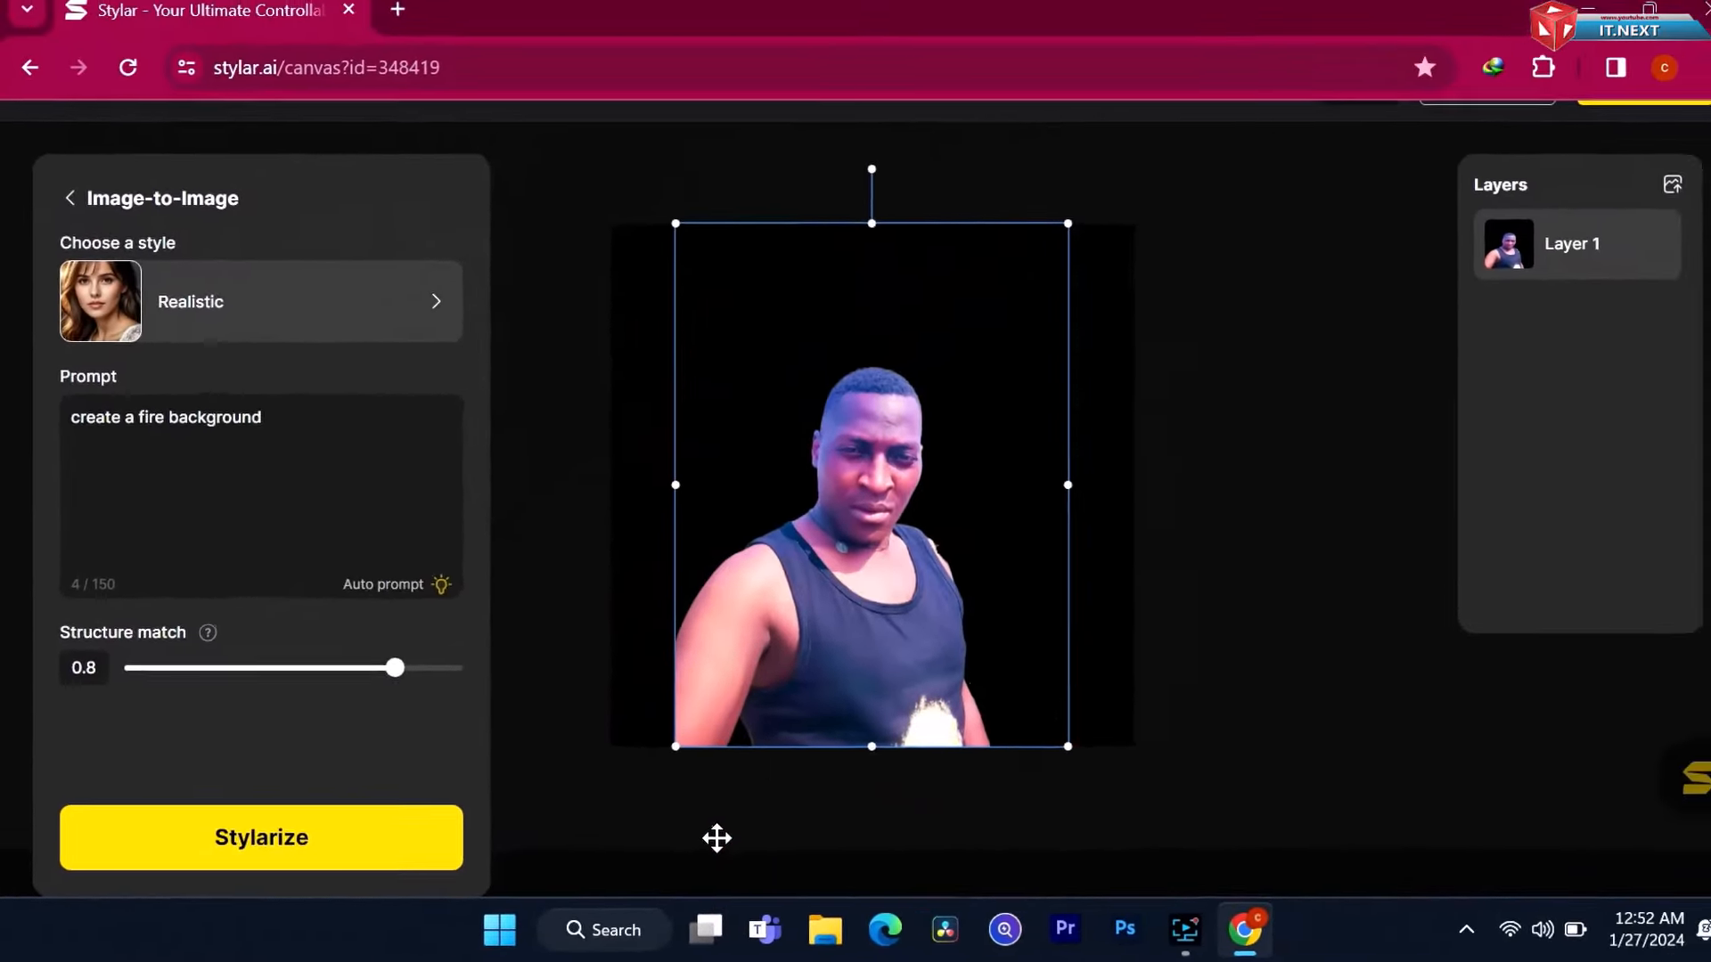
{"action": "left_click", "coordinate": [260, 837]}
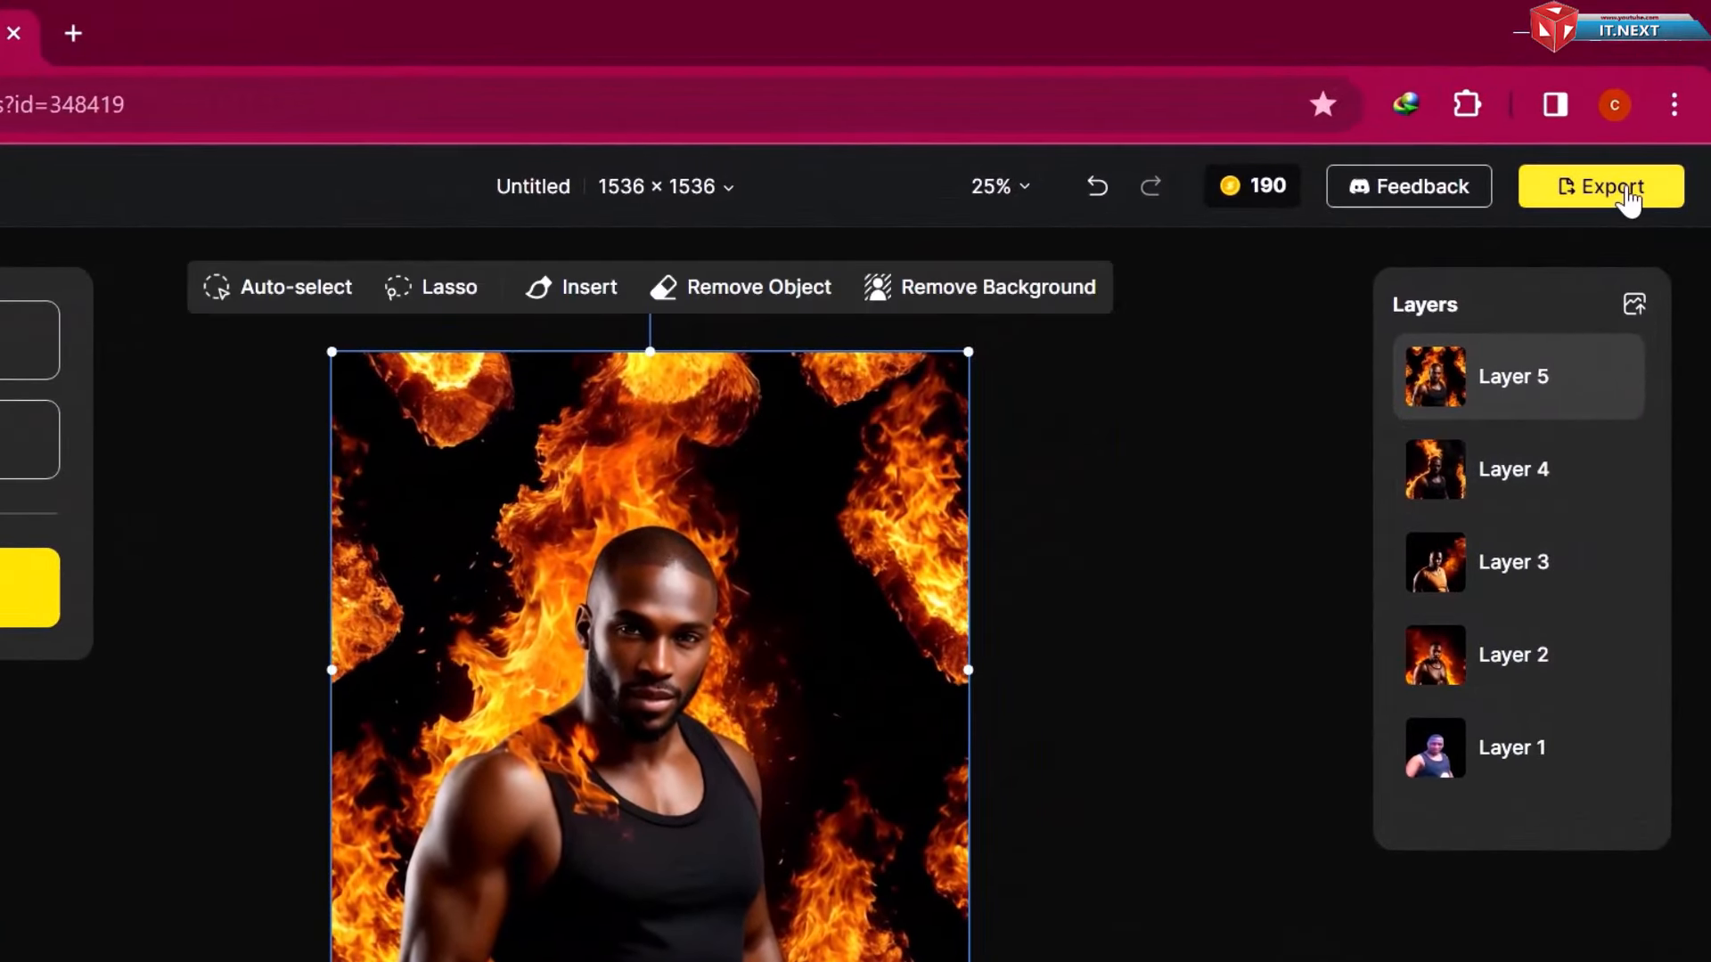
{"action": "left_click", "coordinate": [1600, 186]}
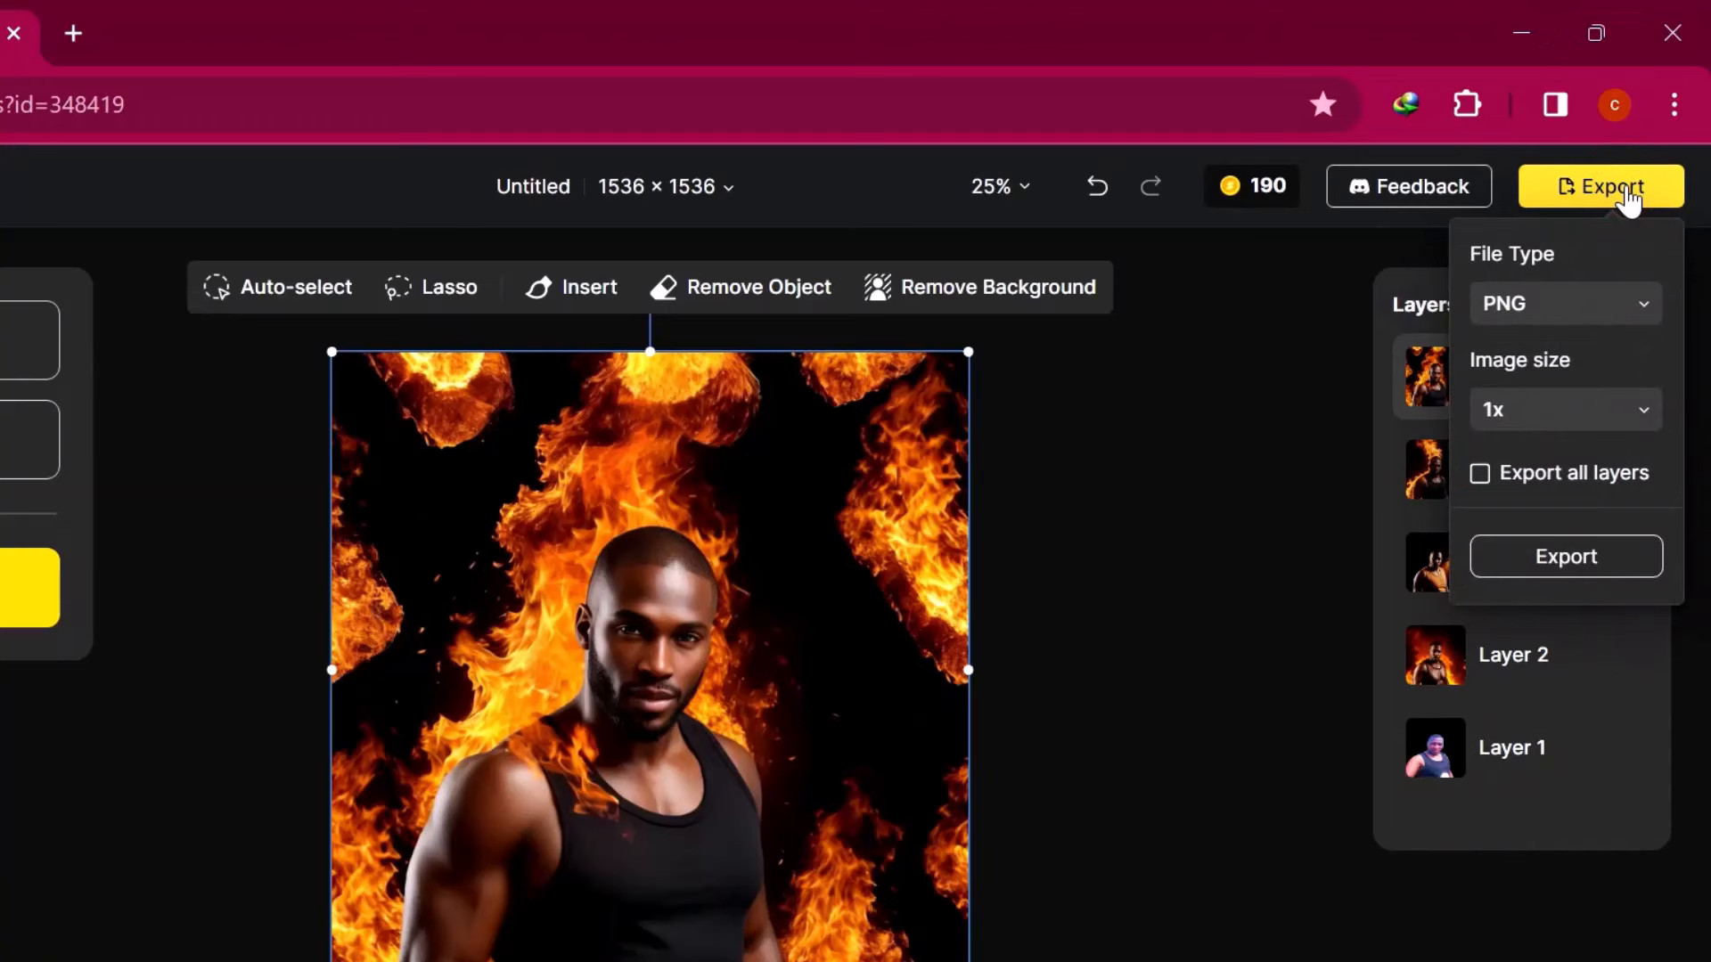
Export all layers as JPG, downloading 5 pics as Untitled.zip
{"action": "left_click", "coordinate": [1563, 303]}
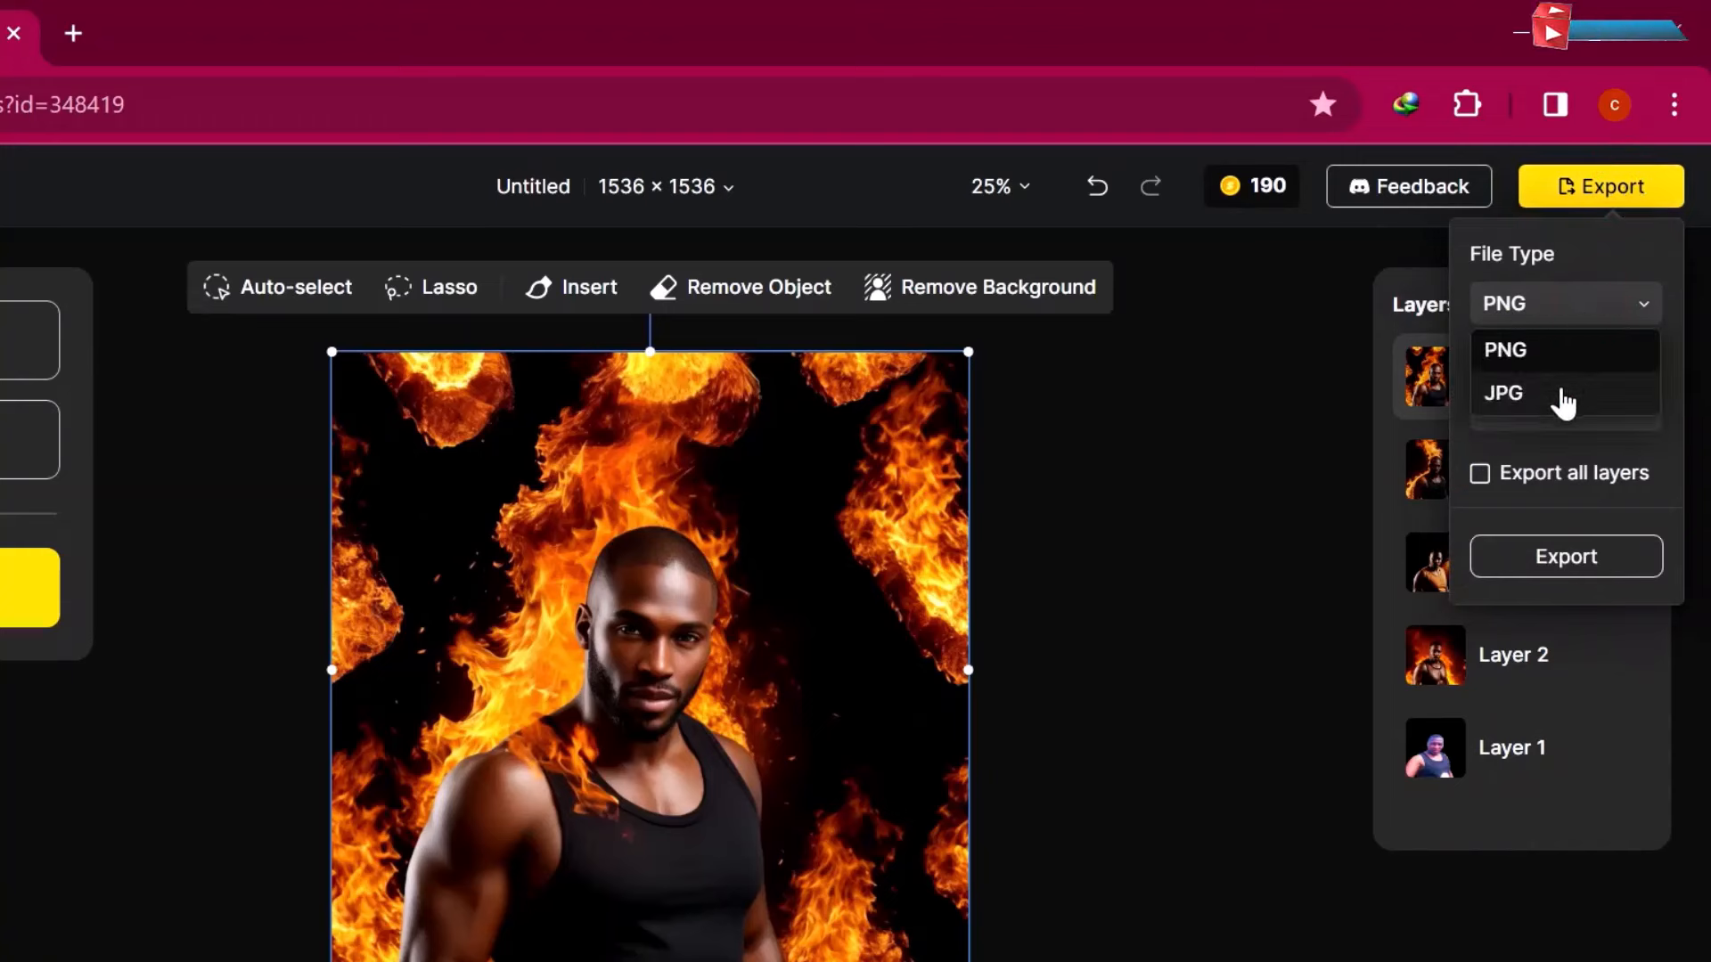
{"action": "left_click", "coordinate": [1504, 392]}
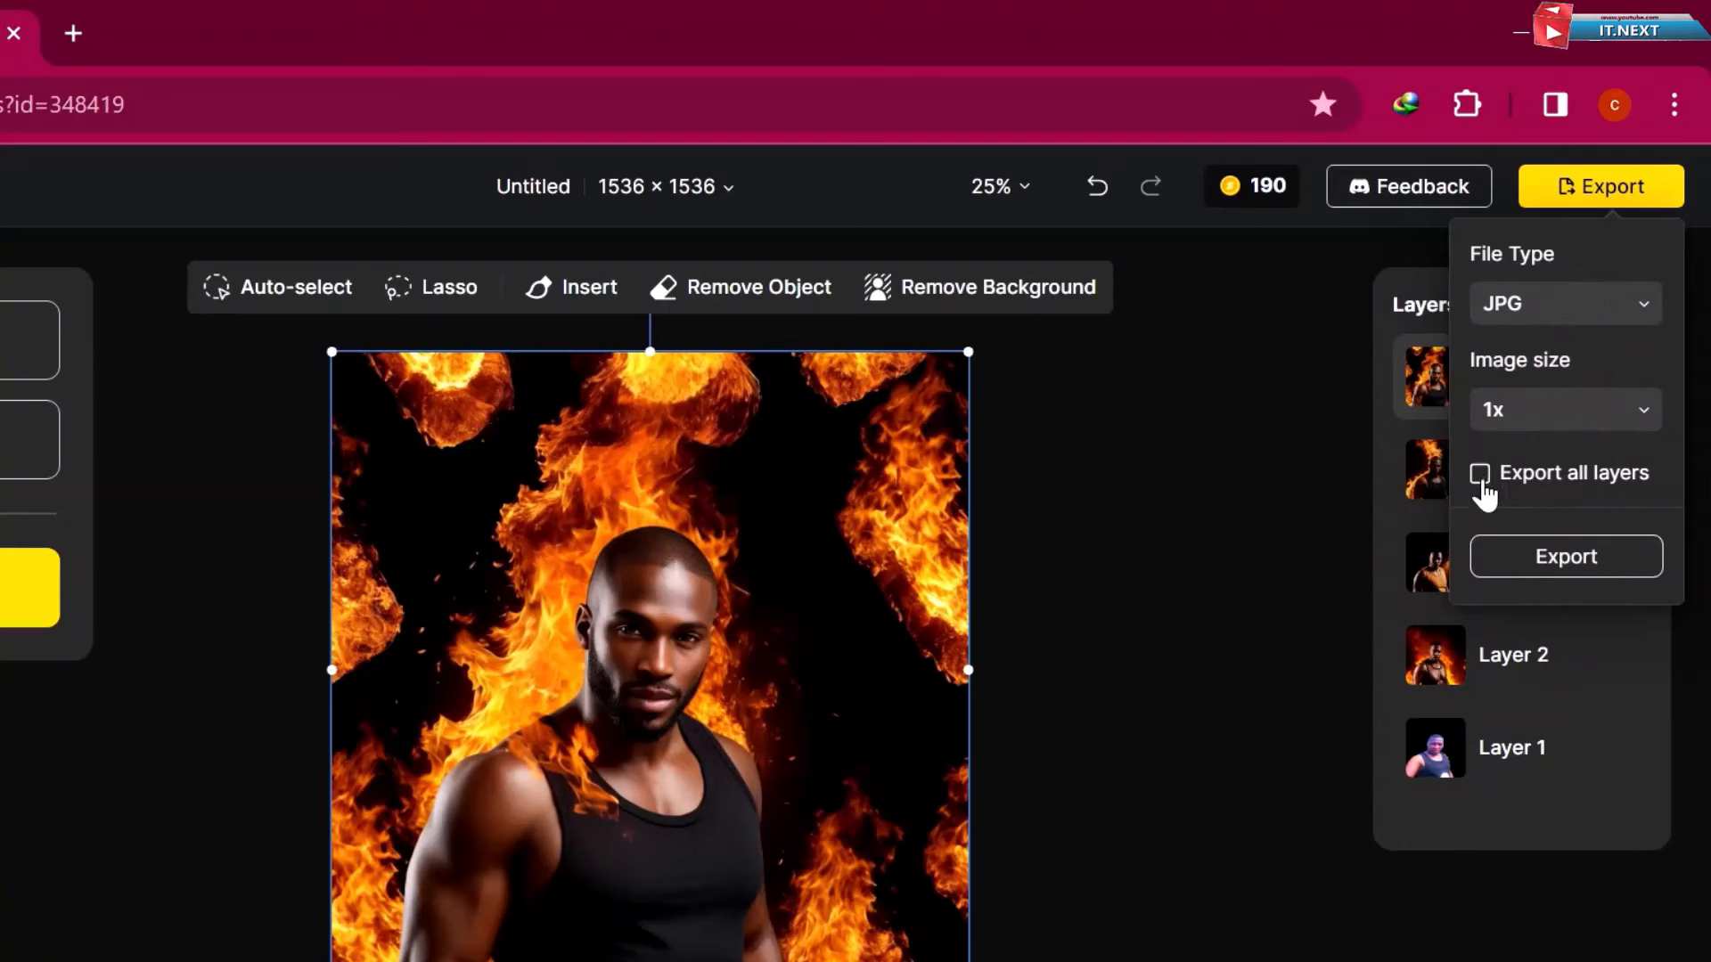
{"action": "left_click", "coordinate": [1479, 473]}
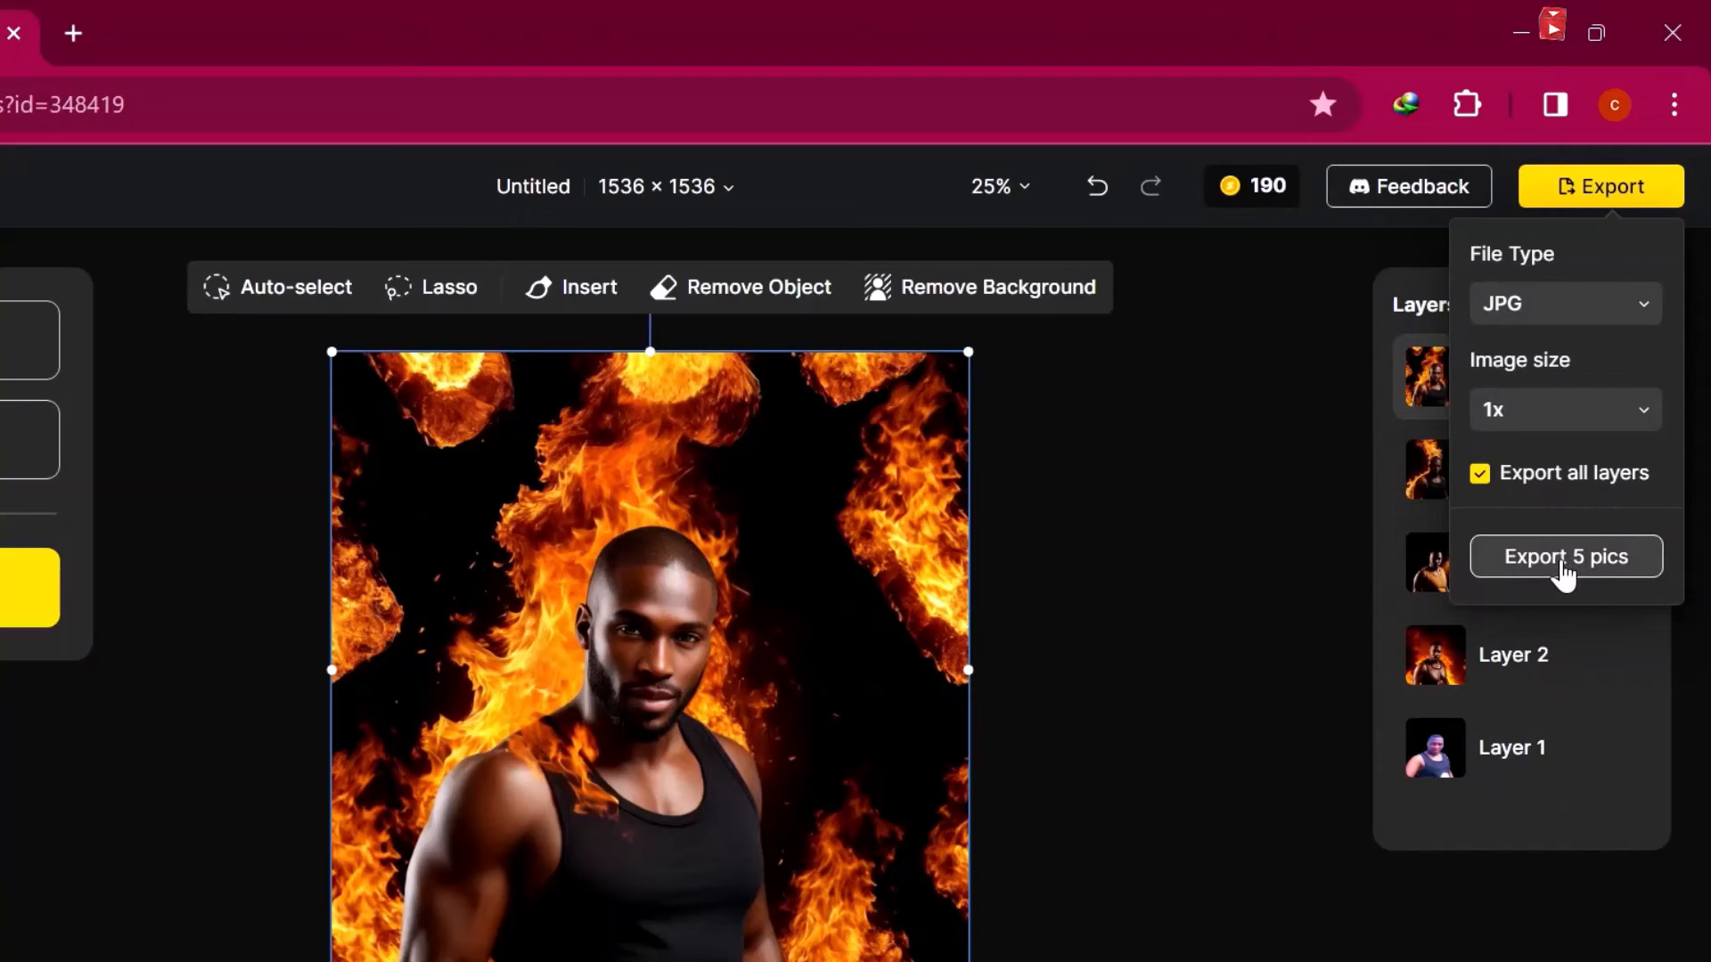
{"action": "mouse_move", "coordinate": [1567, 572]}
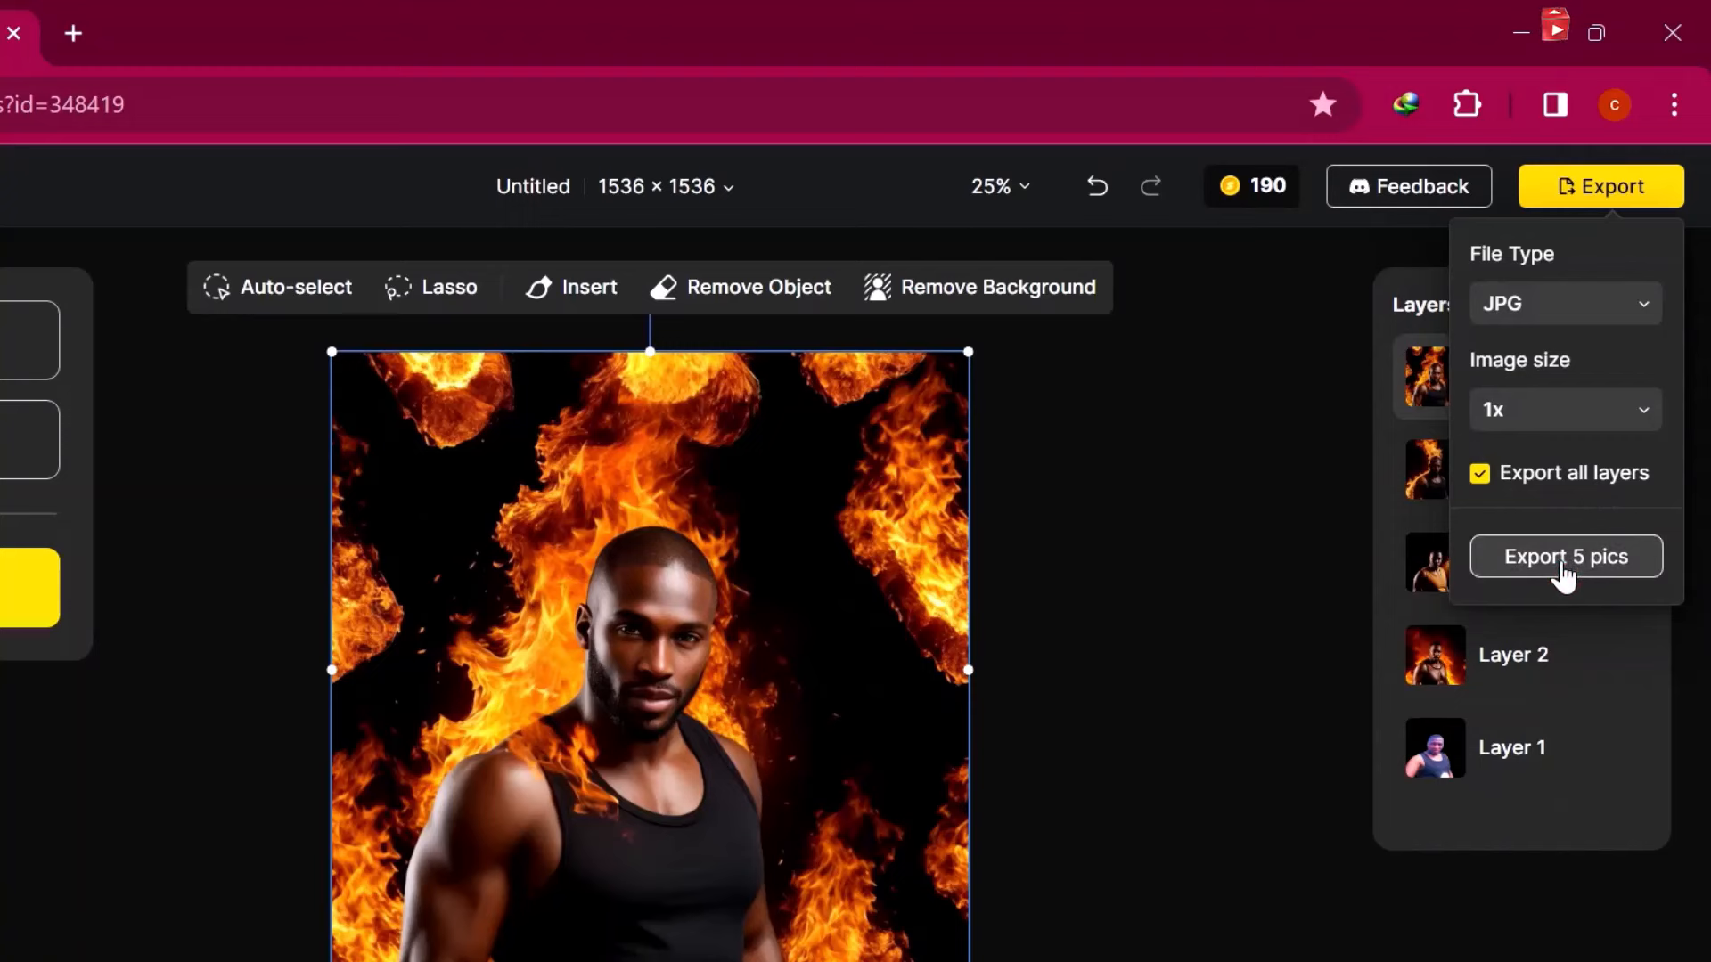
{"action": "left_click", "coordinate": [1564, 556]}
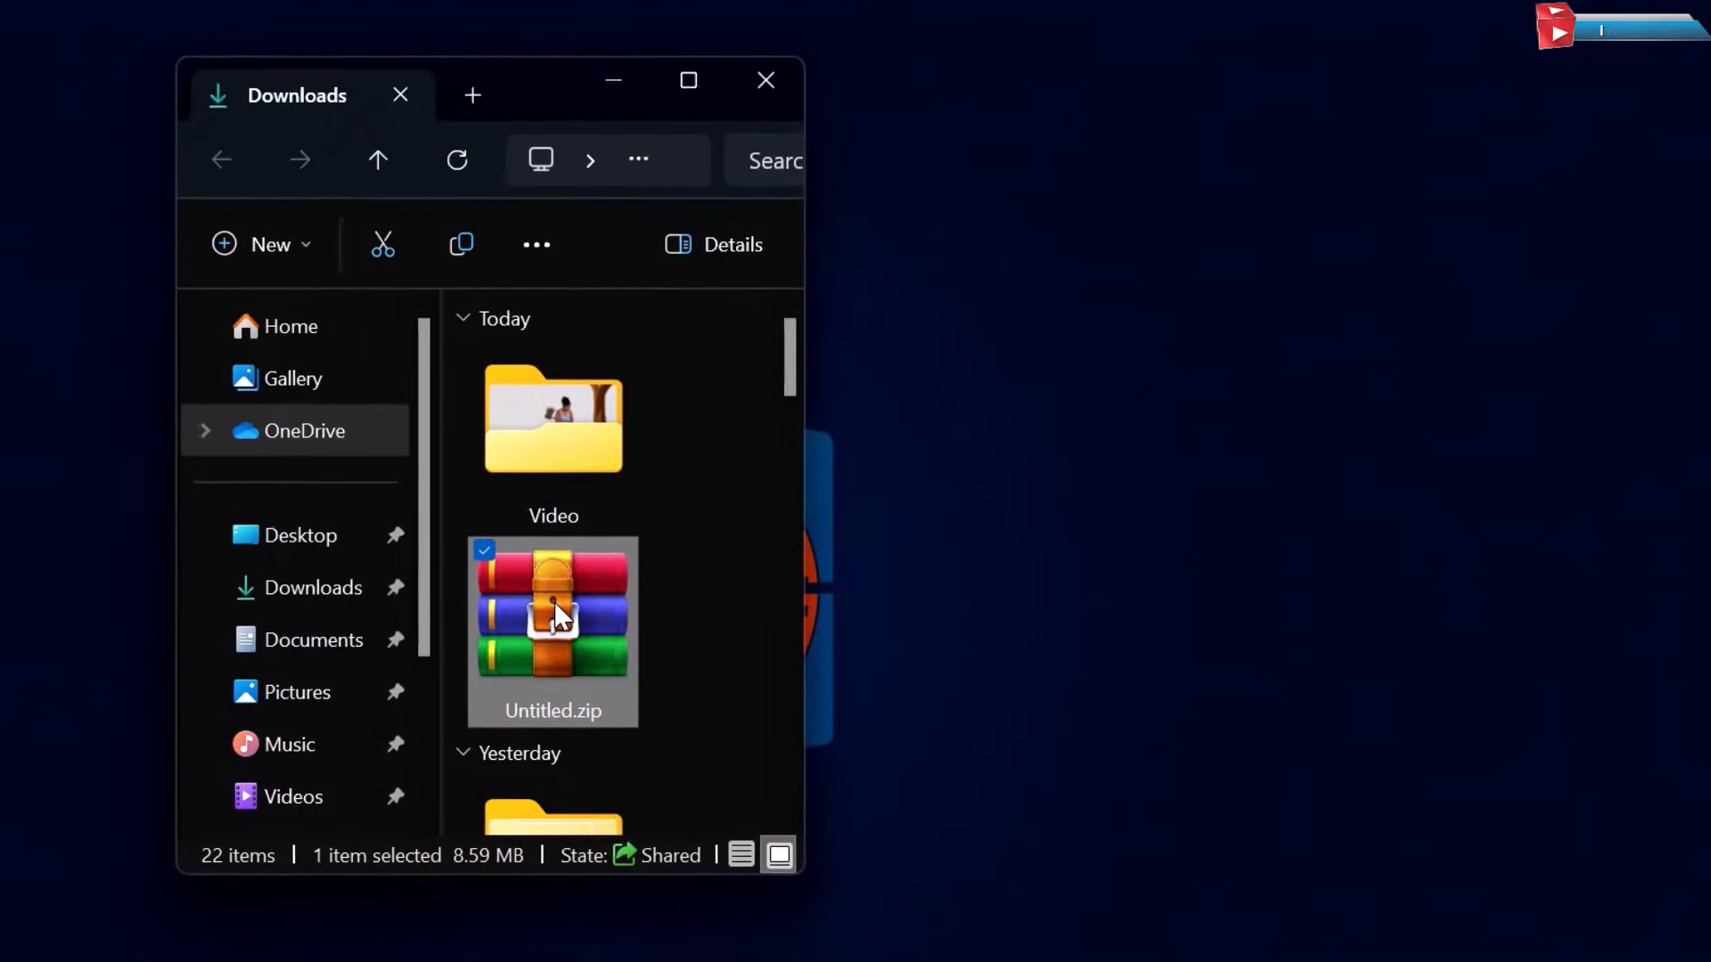
View Untitled.zip in WinRAR, then close it and the Downloads window
{"action": "double_click", "coordinate": [553, 630]}
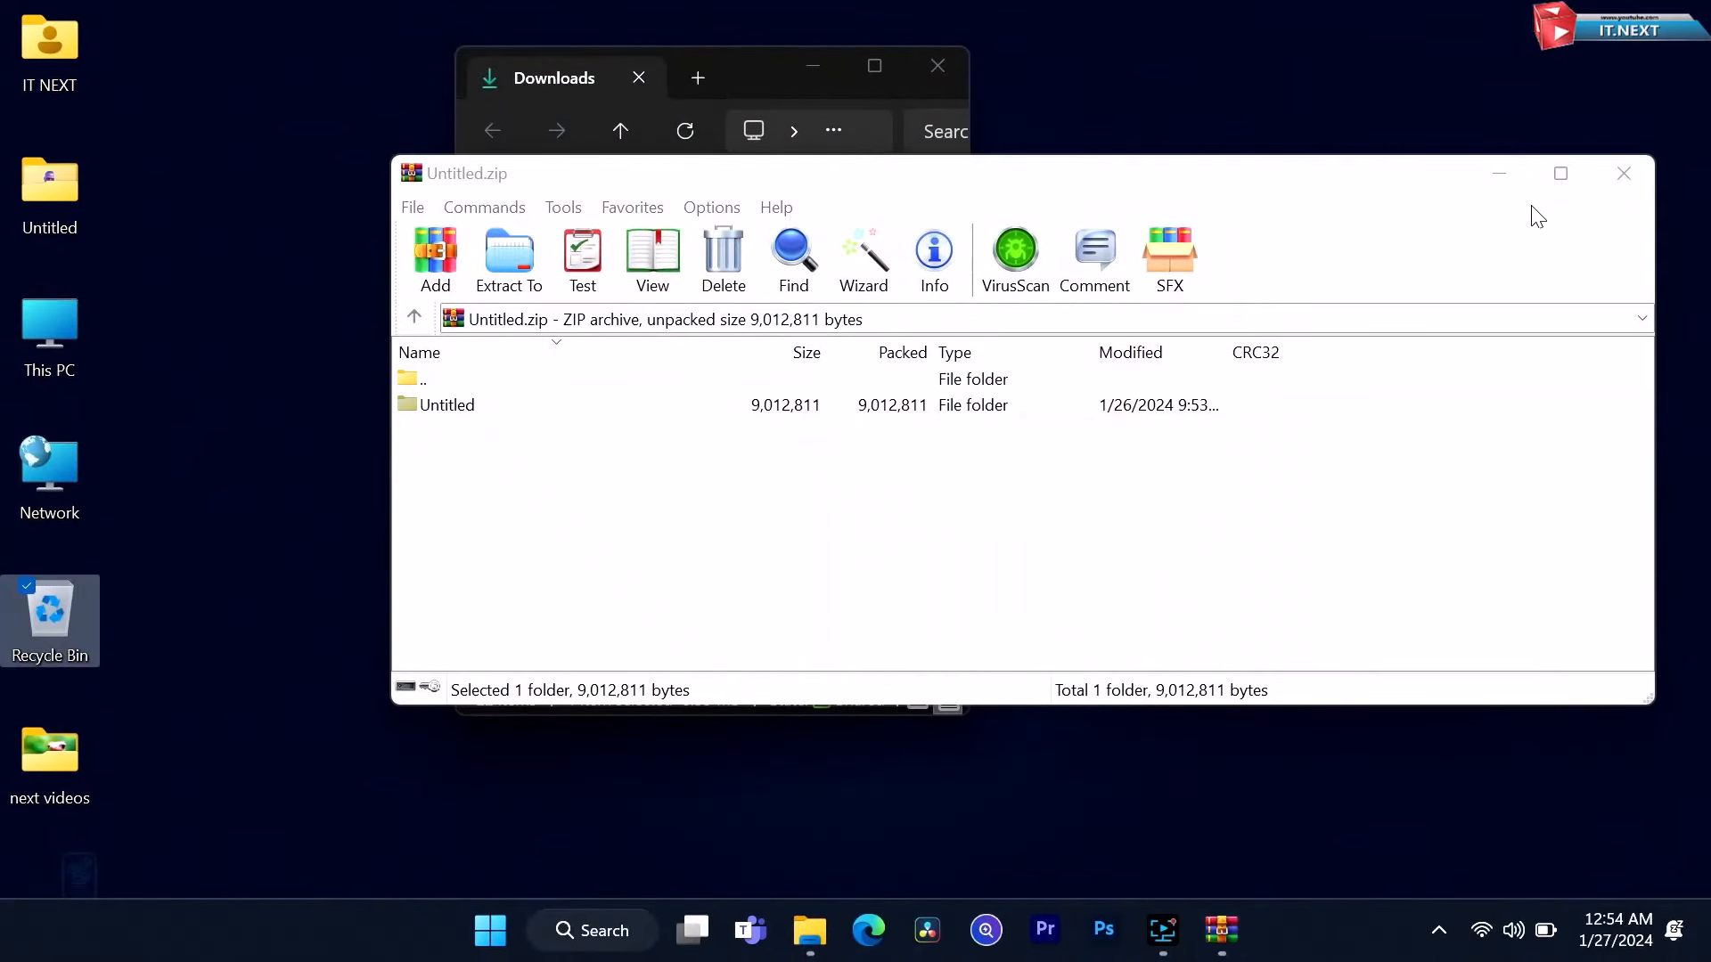
{"action": "left_click", "coordinate": [1623, 173]}
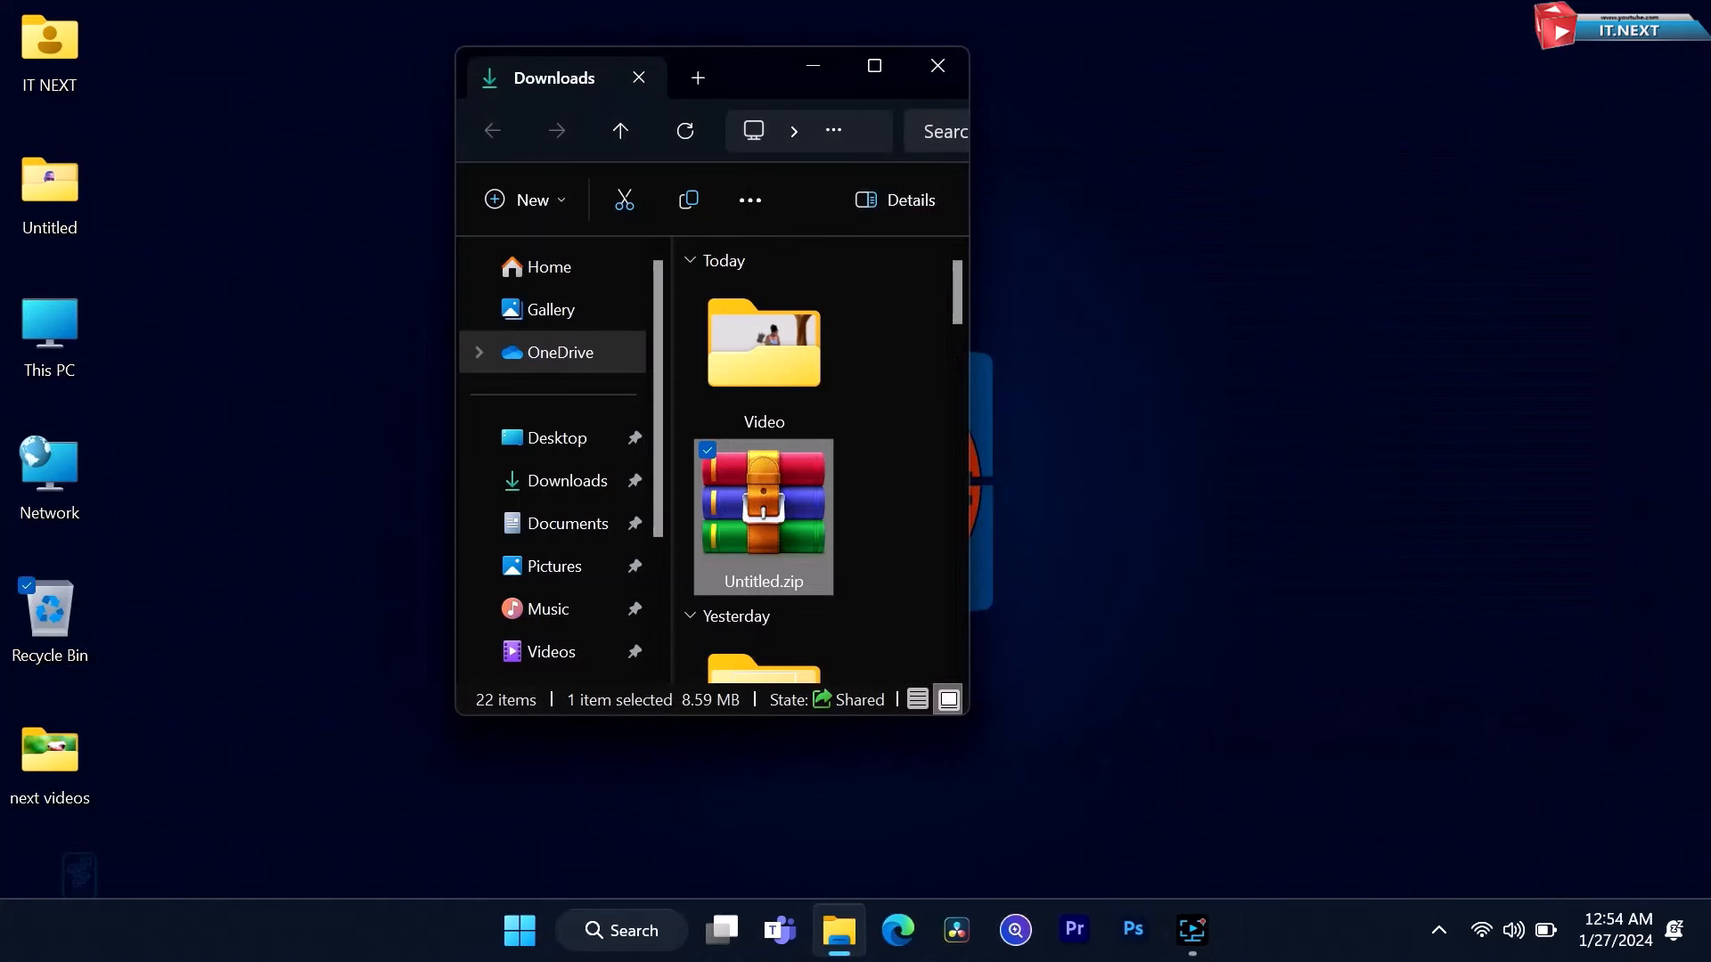
{"action": "left_click", "coordinate": [936, 66]}
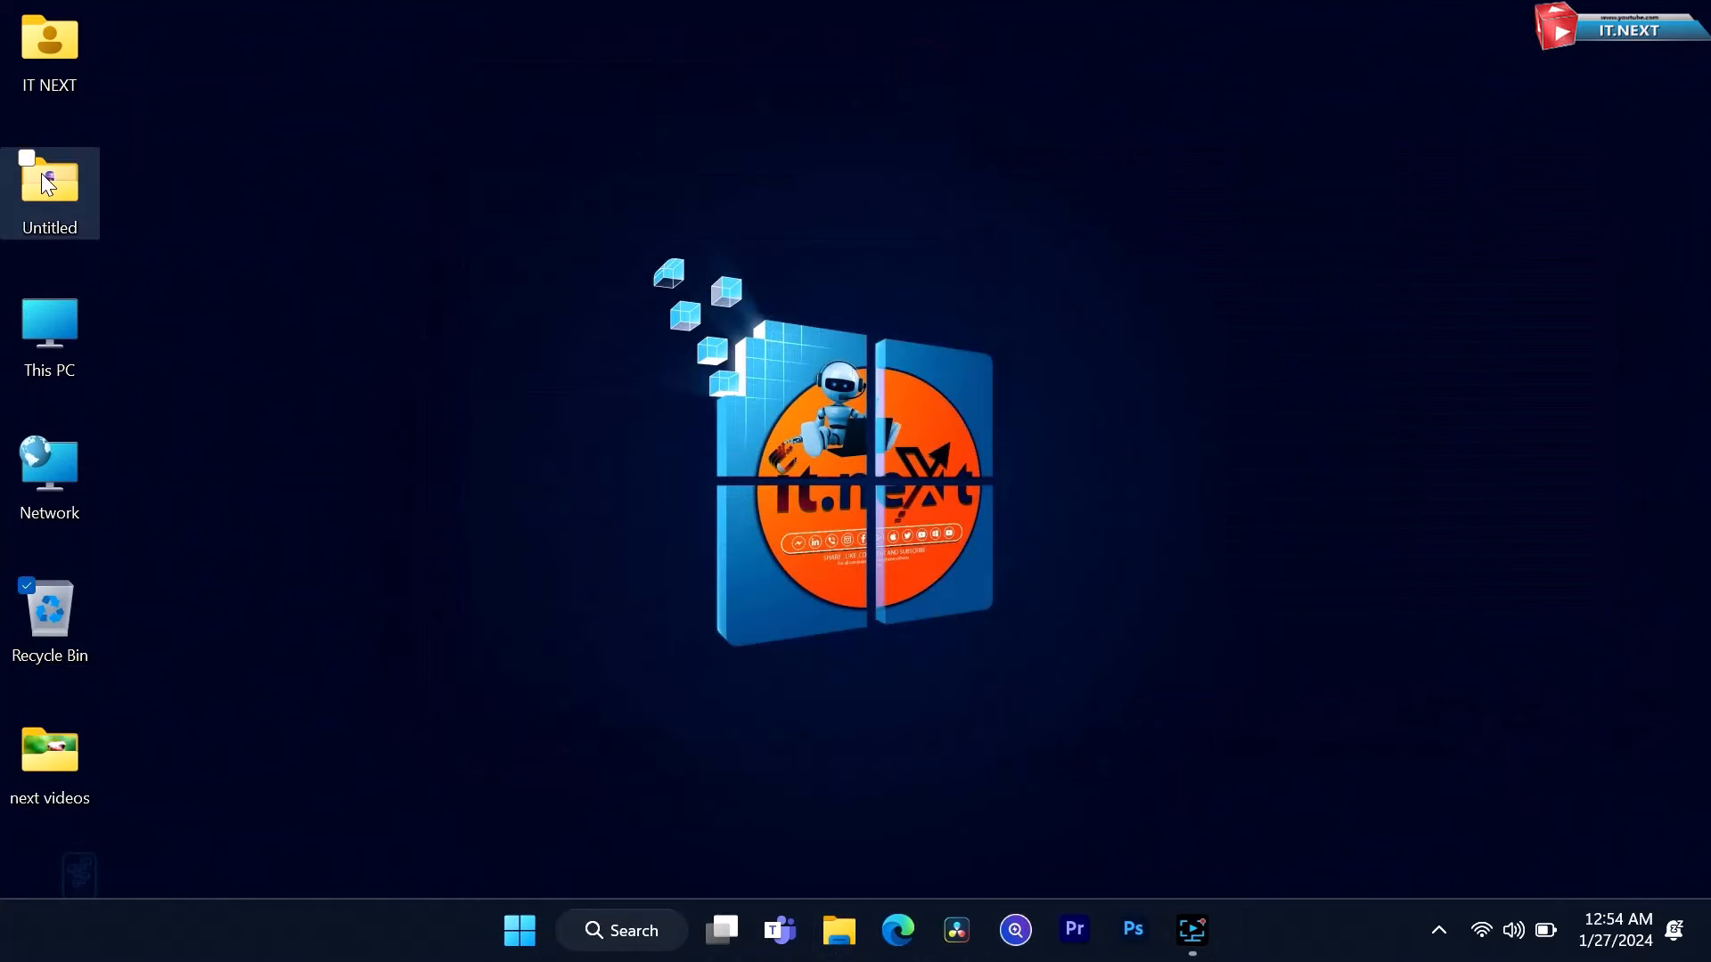
From the desktop Untitled folder, preview a layer JPEG in Photos and browse to the next fire portrait
{"action": "double_click", "coordinate": [50, 183]}
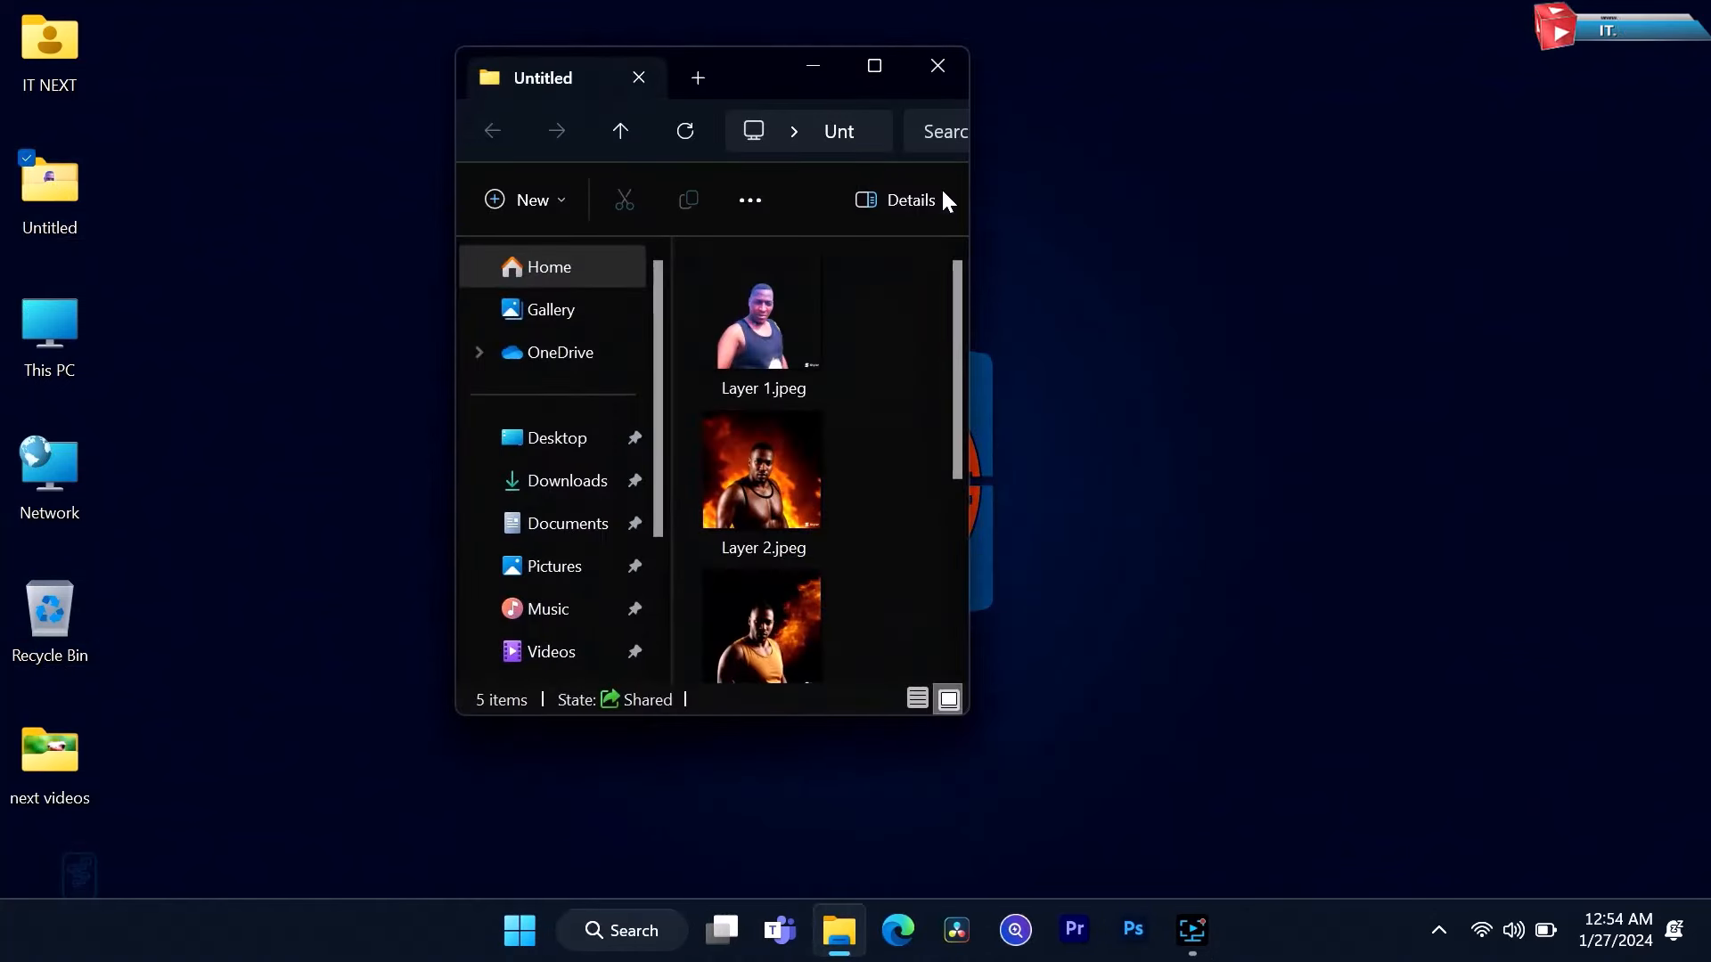
{"action": "double_click", "coordinate": [761, 321]}
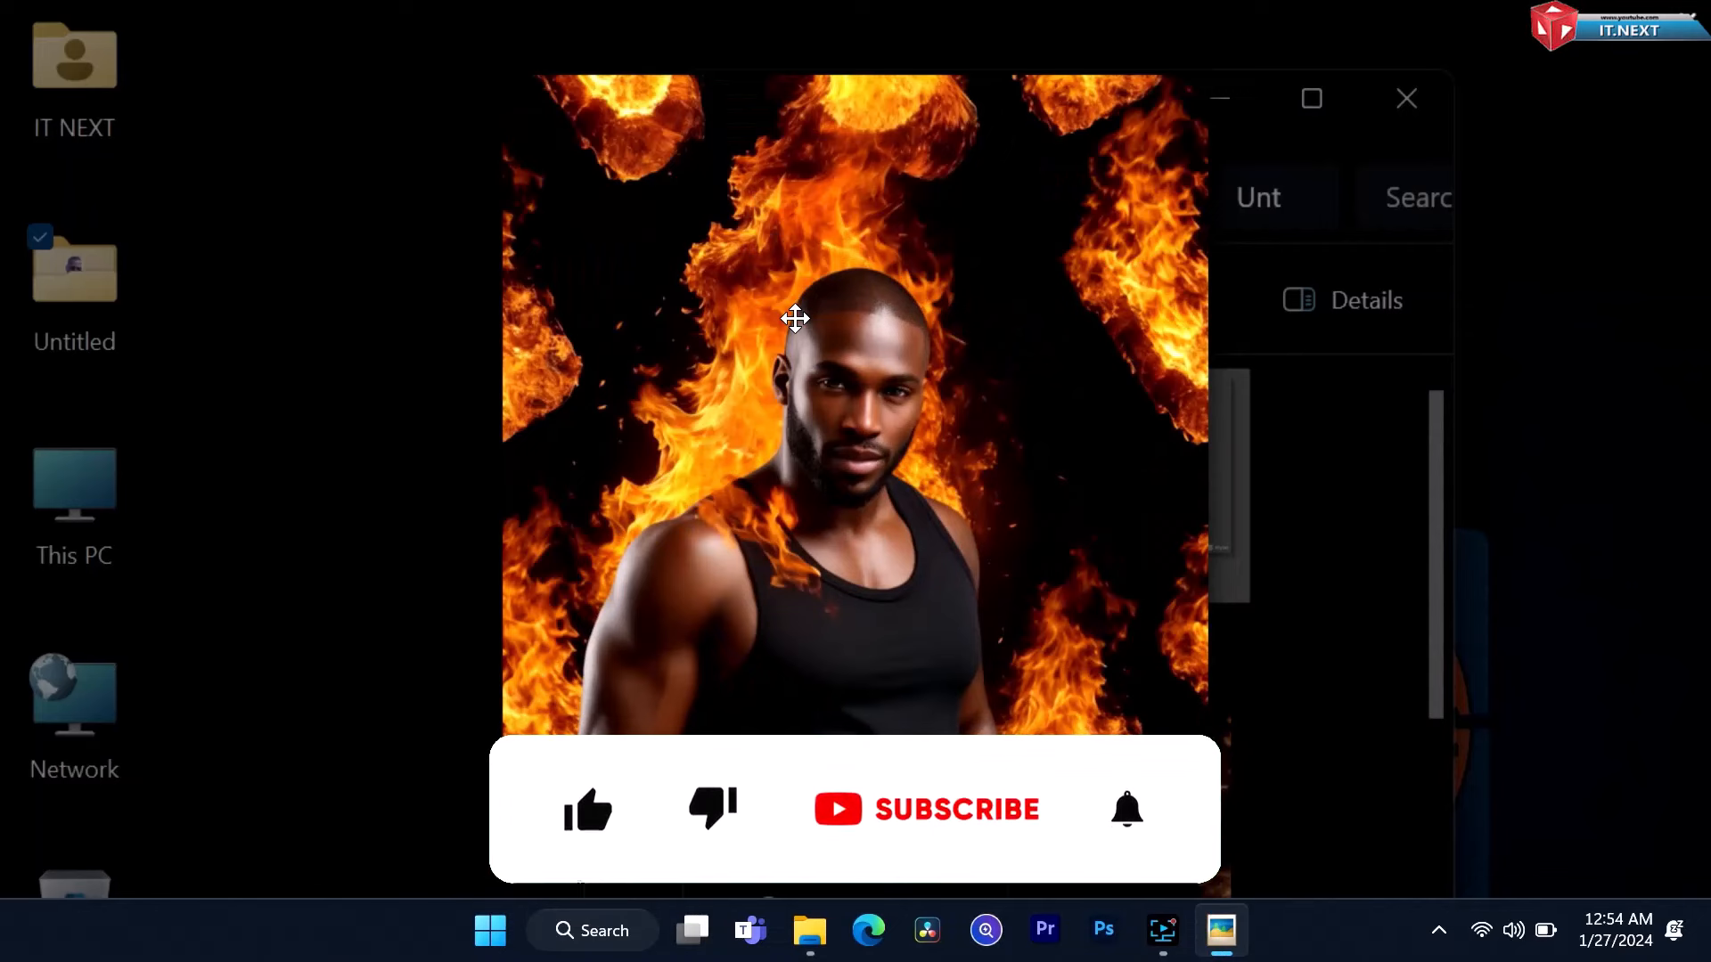
{"action": "left_click", "coordinate": [955, 809]}
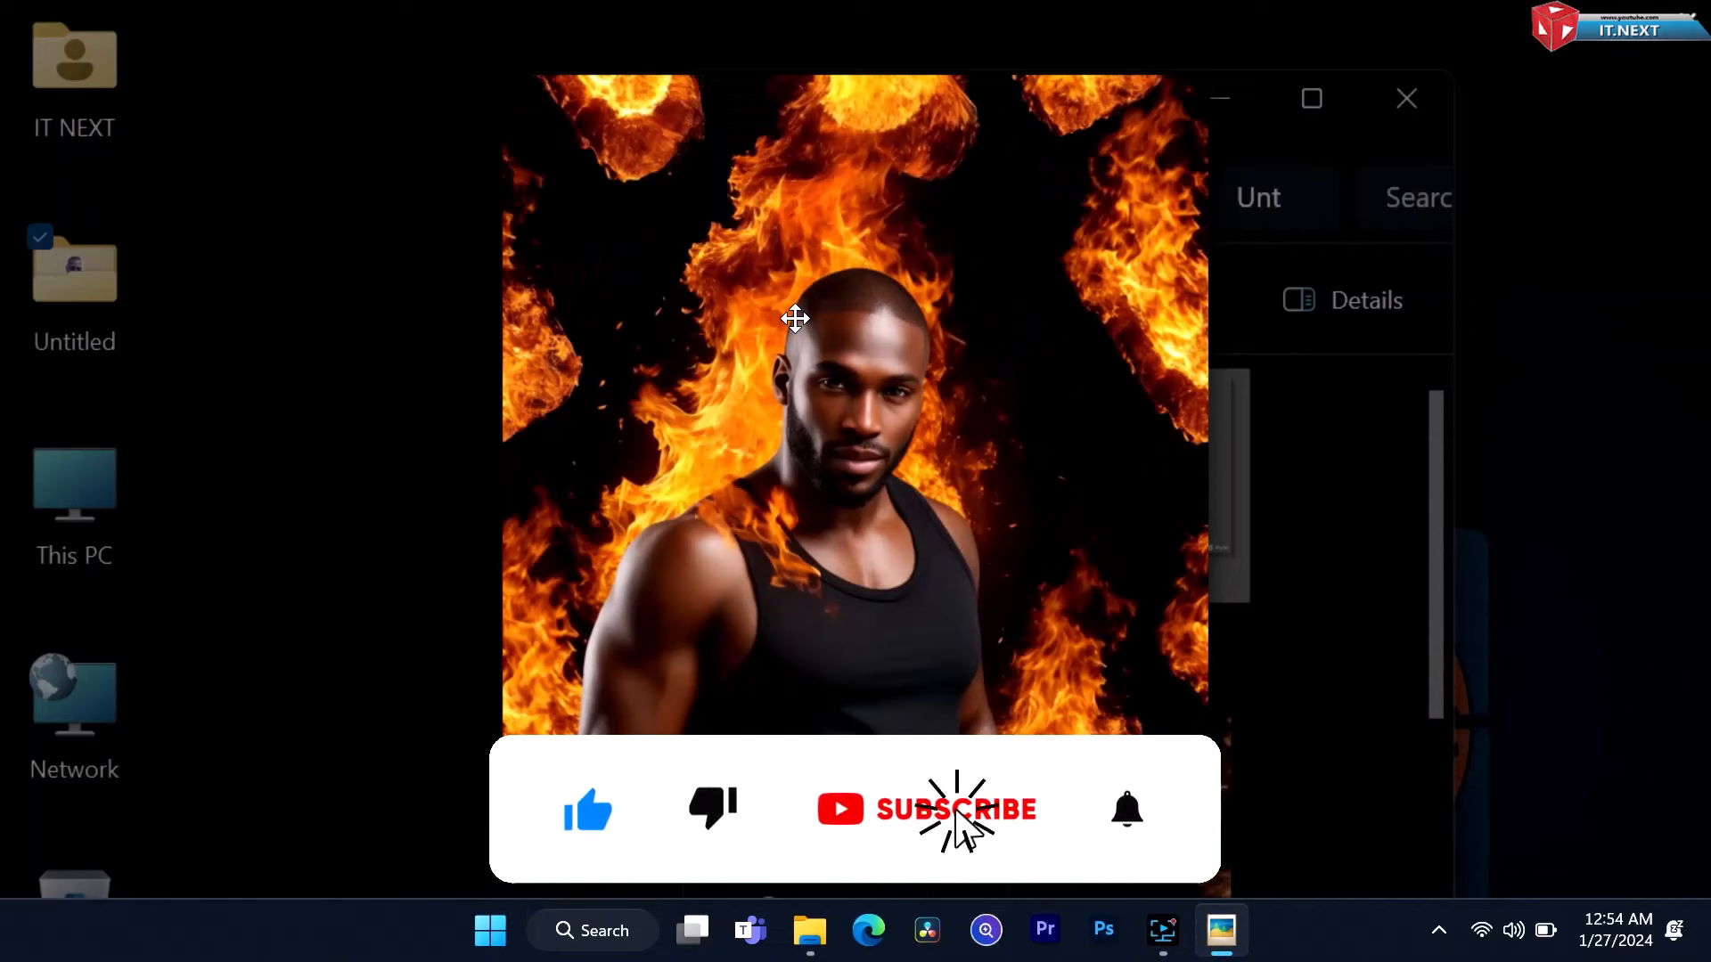
{"action": "left_click", "coordinate": [955, 809]}
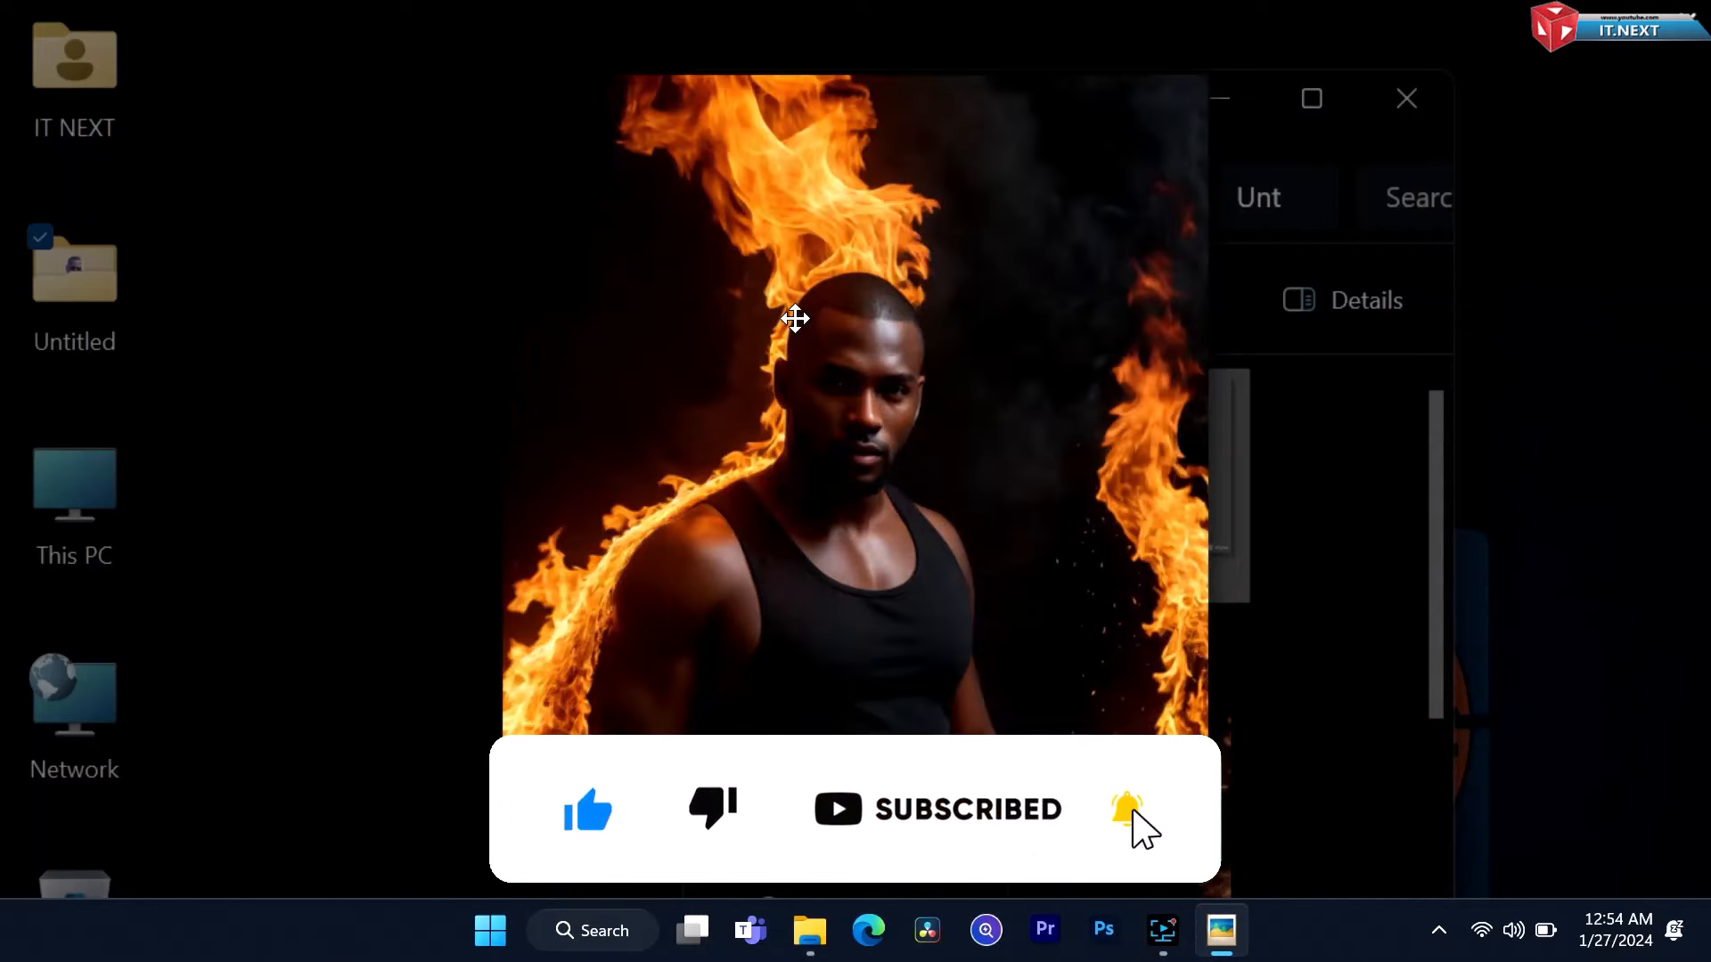